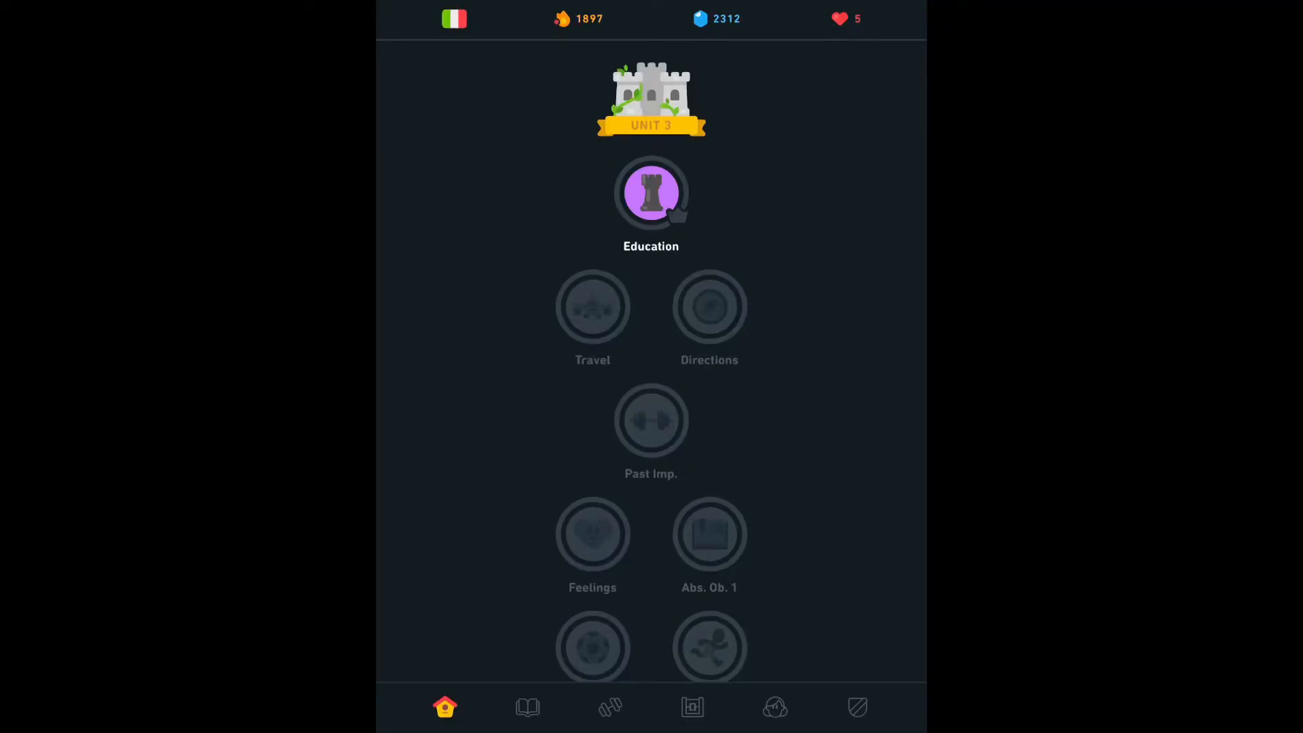
Start the Word Play review session worth +20 XP from the Practice section.
click(609, 707)
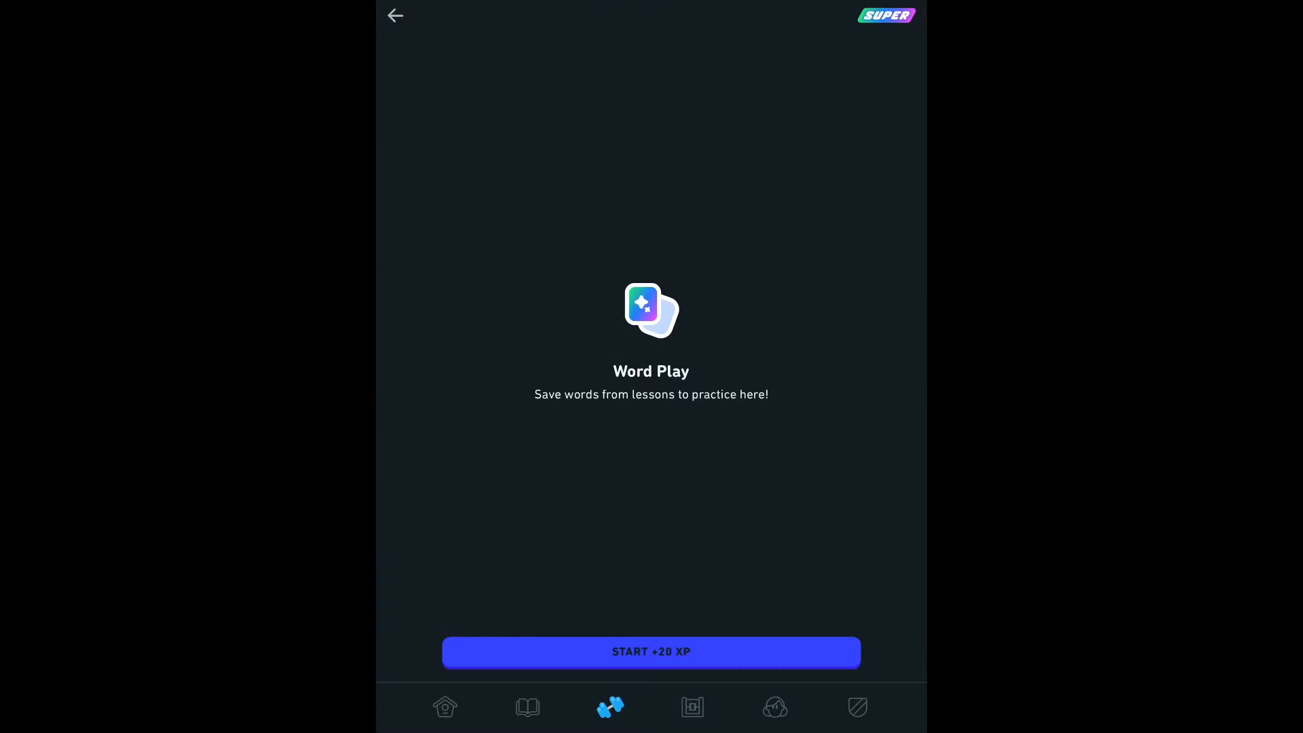
click(650, 652)
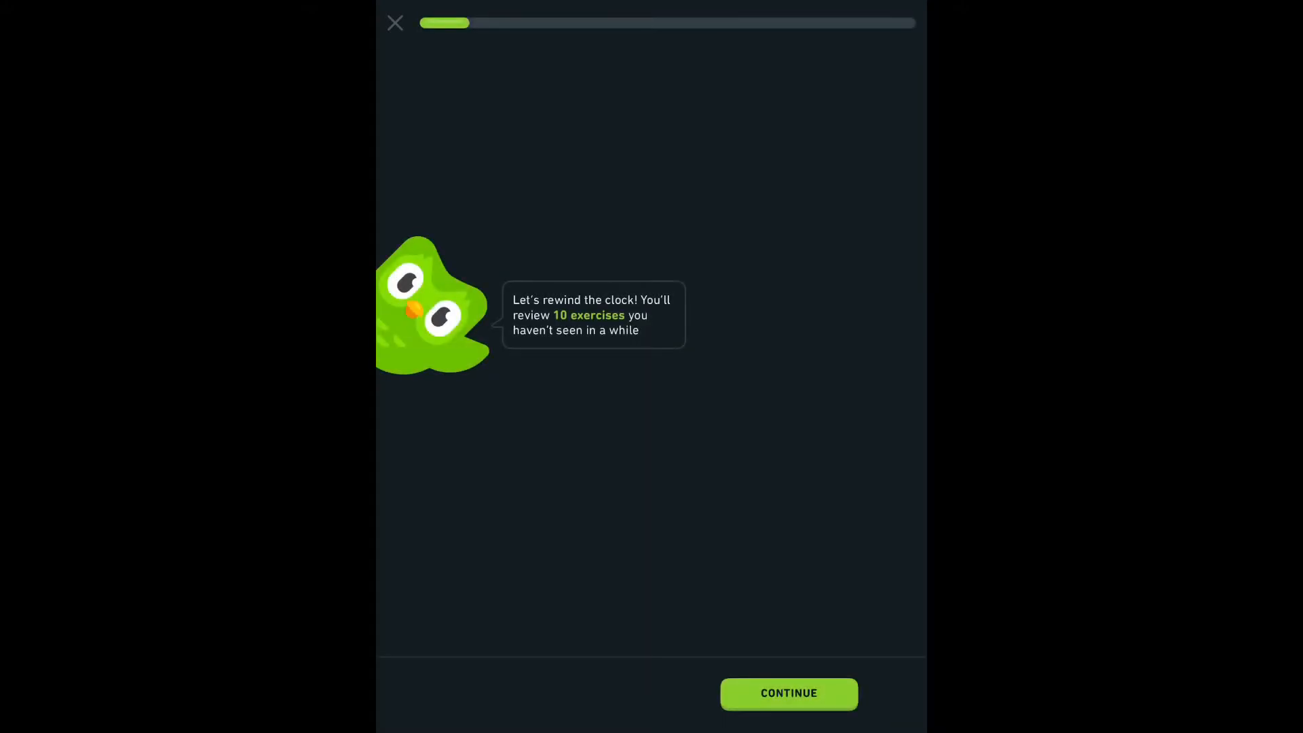
Answer the listening exercise with 'Quale ragazzo' after hearing the slow audio, marked correct.
click(788, 694)
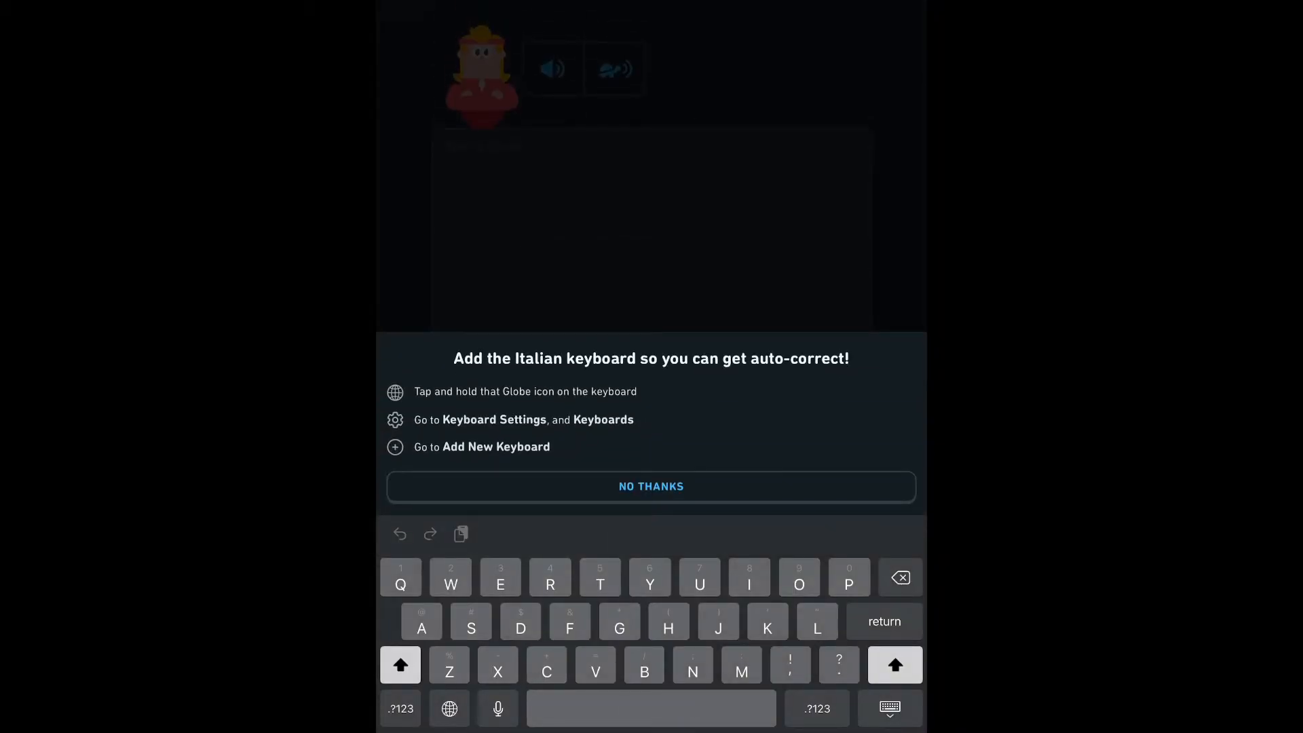
click(650, 486)
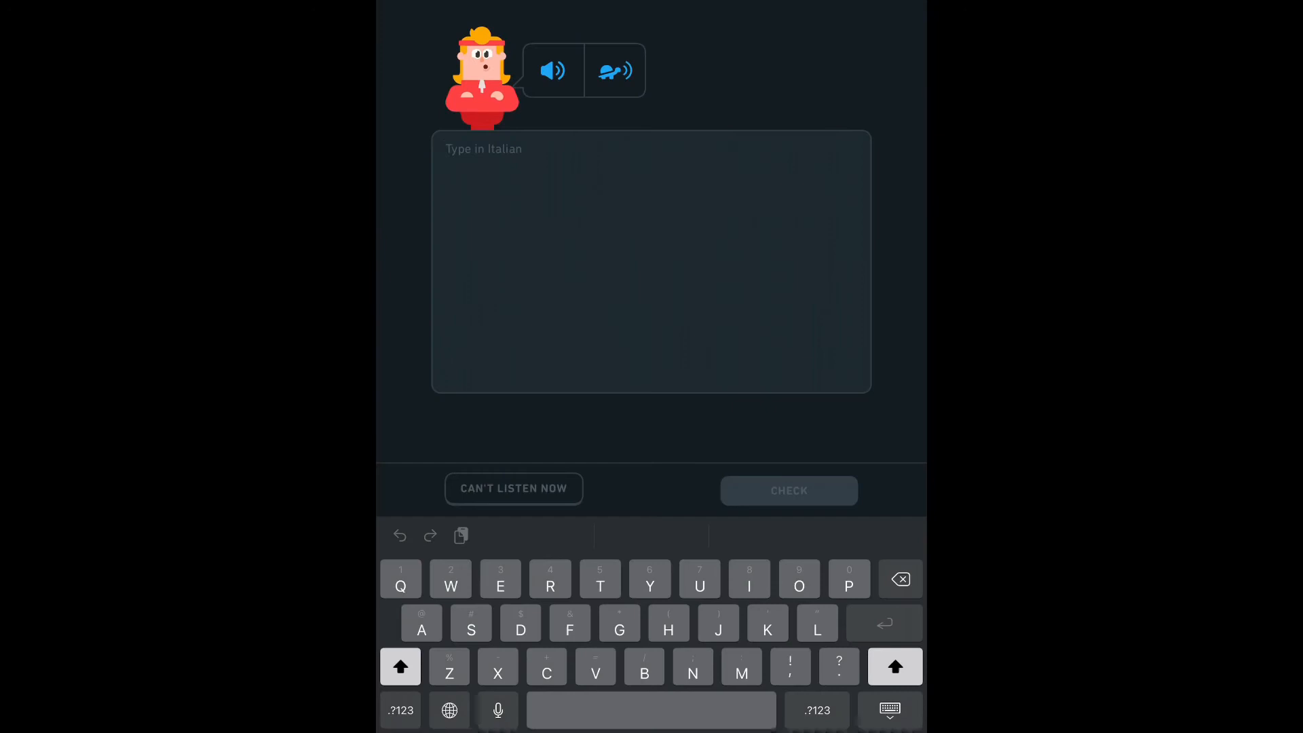
click(449, 710)
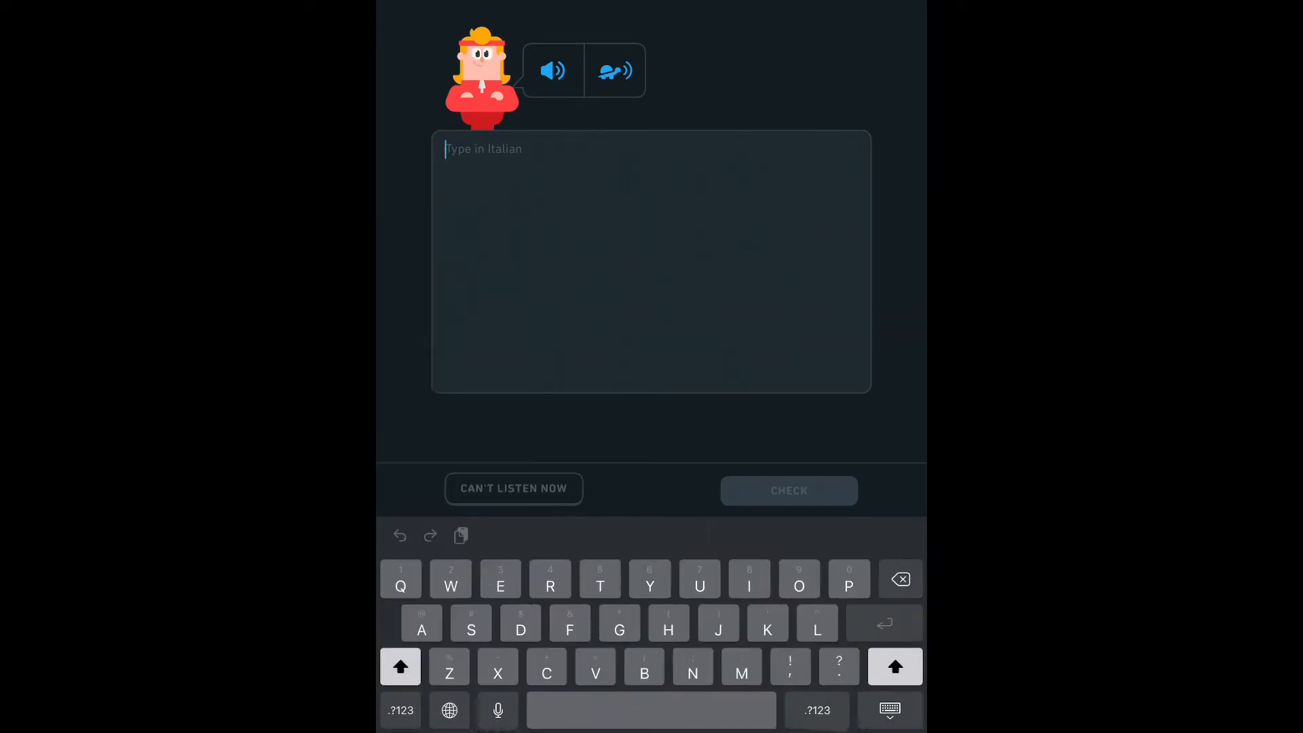
click(614, 70)
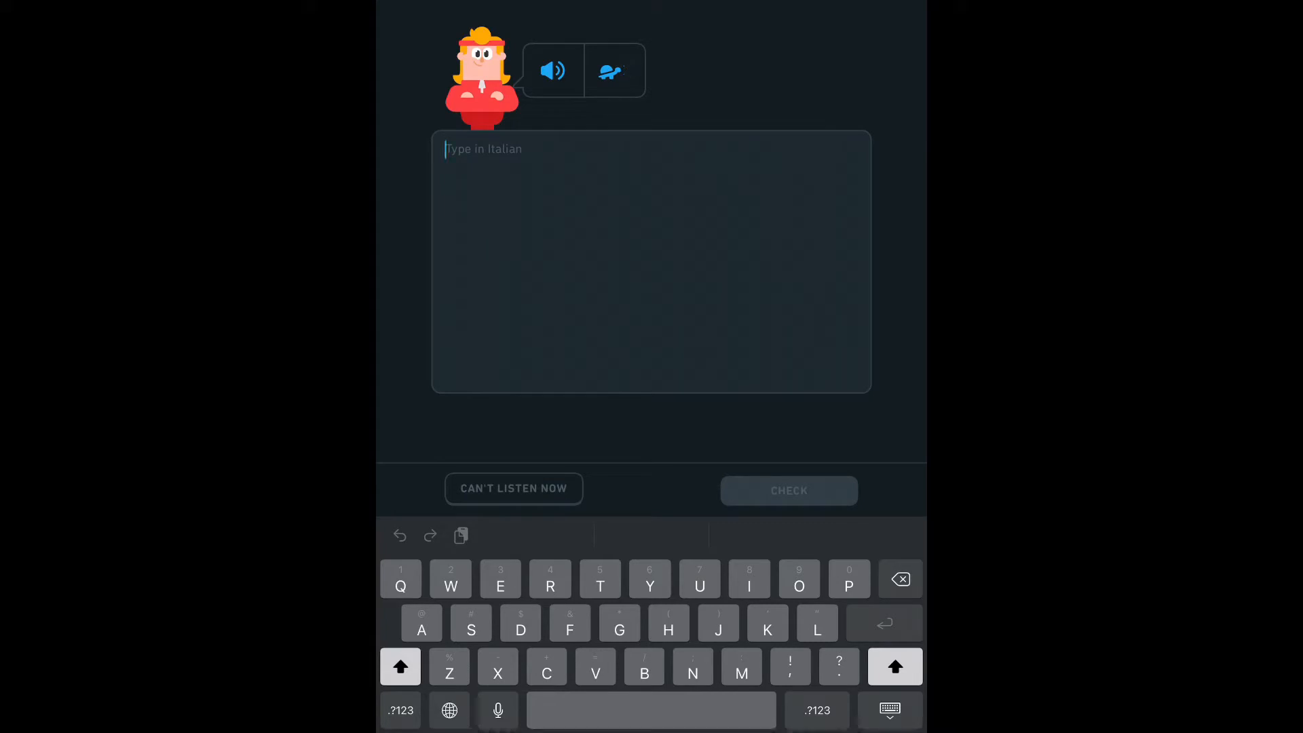
text(Quale raga)
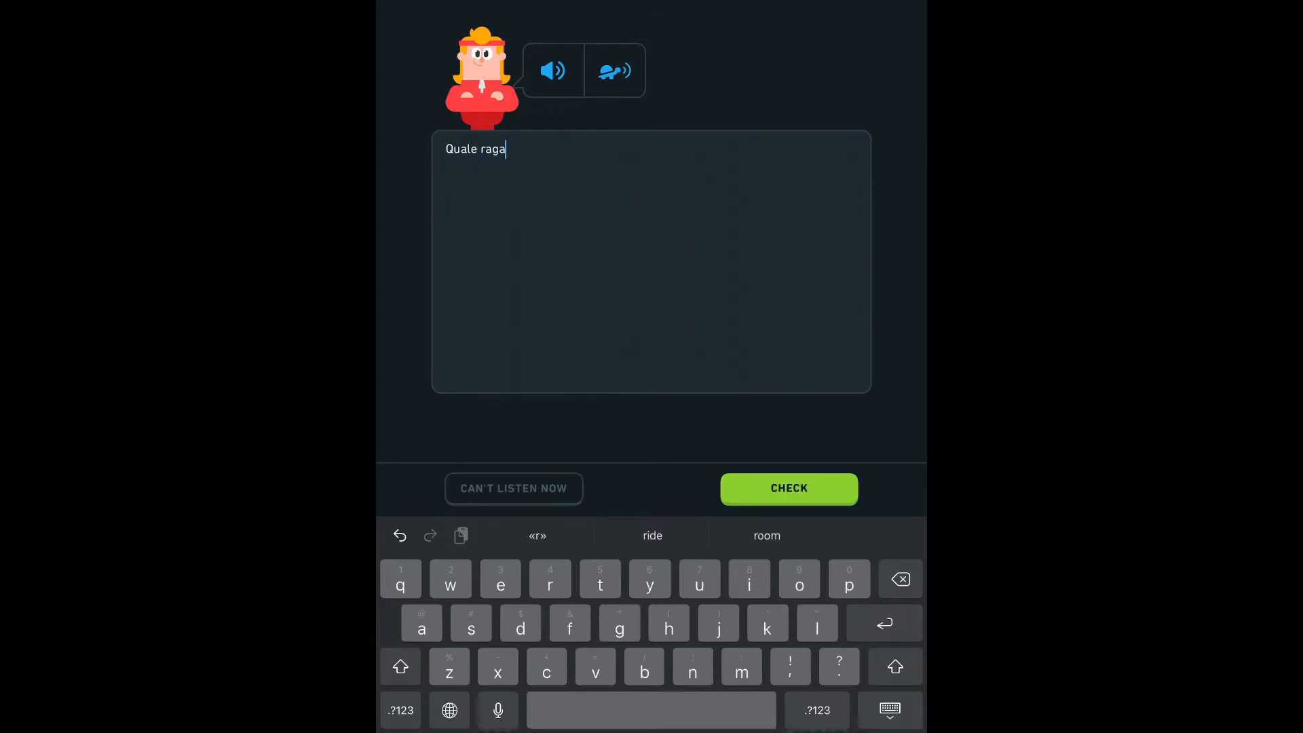
click(787, 487)
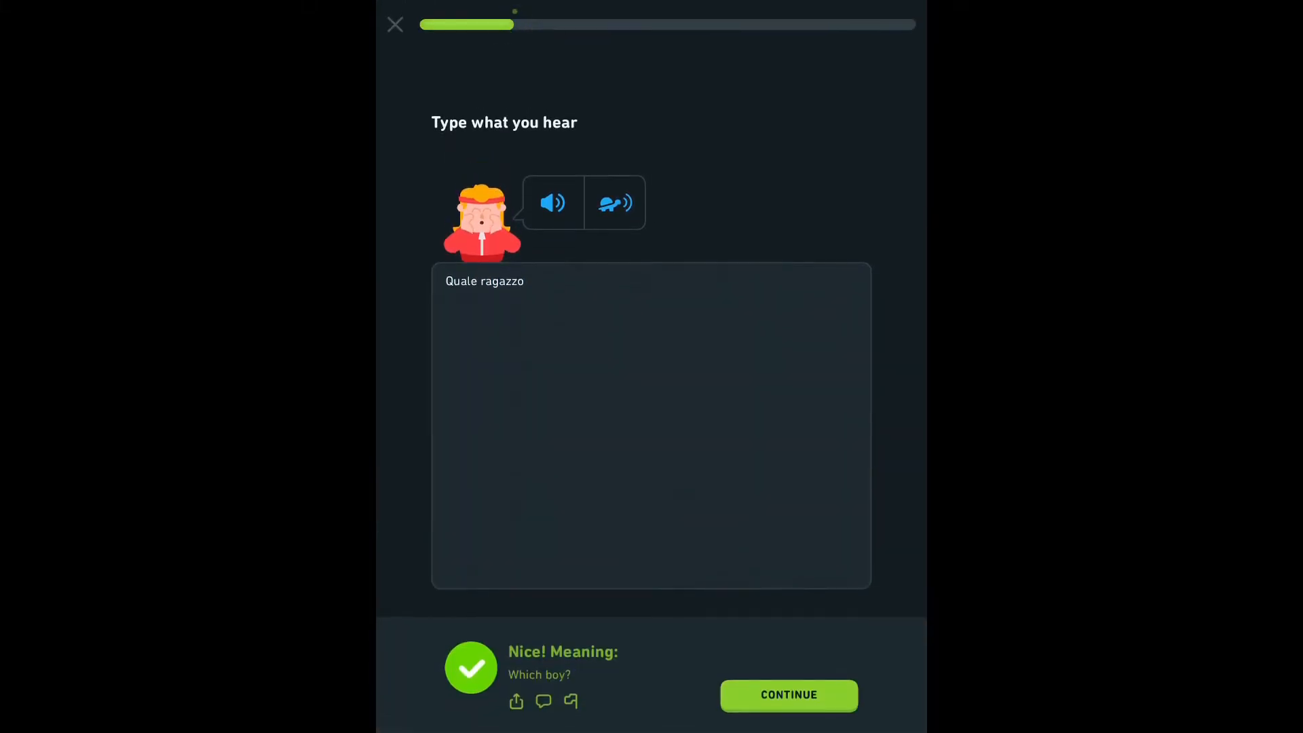
Answer 'the coat' with 'il ghiaccio', marked wrong against 'il cappotto', and continue.
click(787, 695)
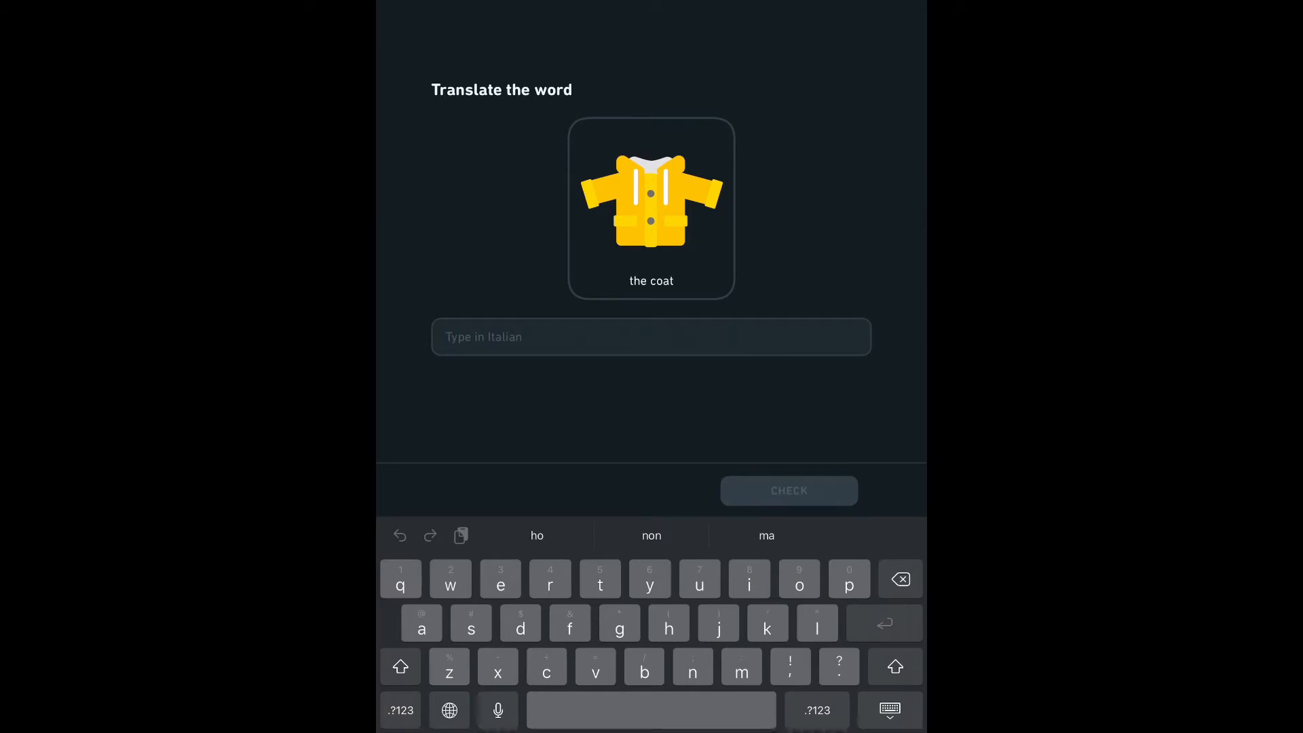
text(il)
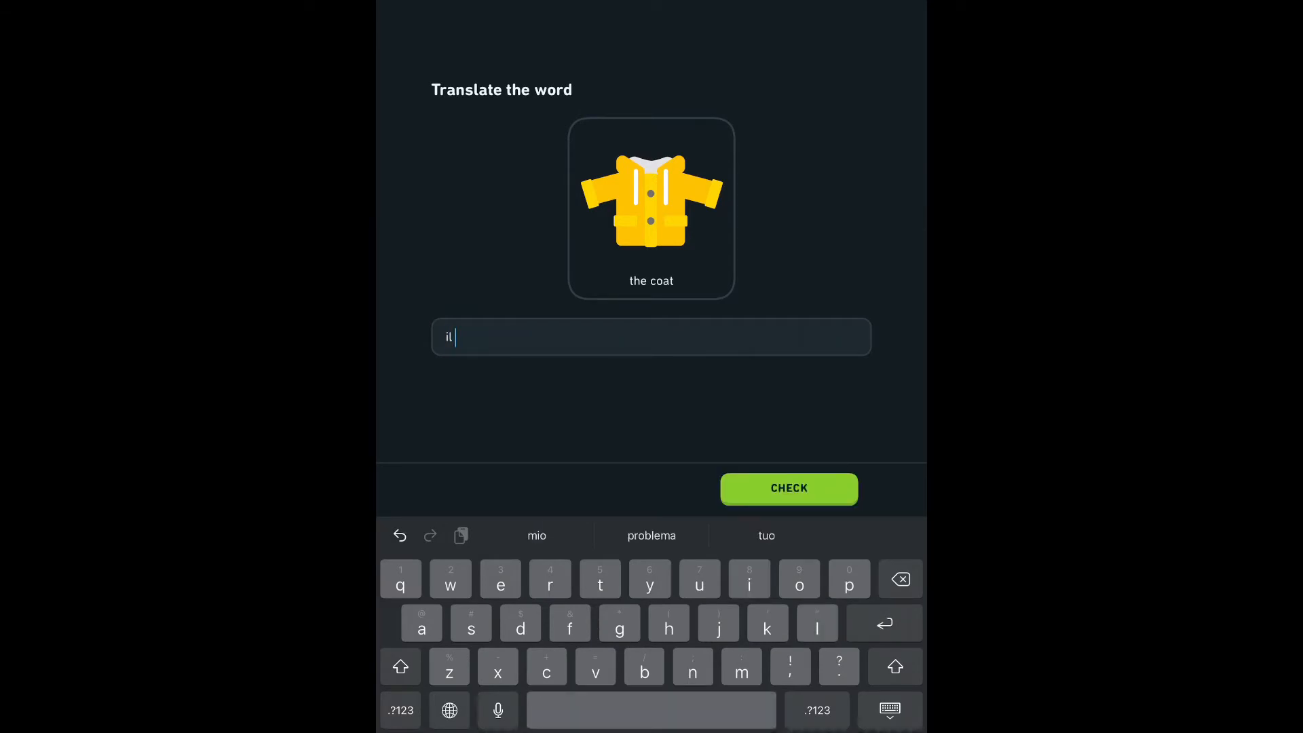
text(ghia)
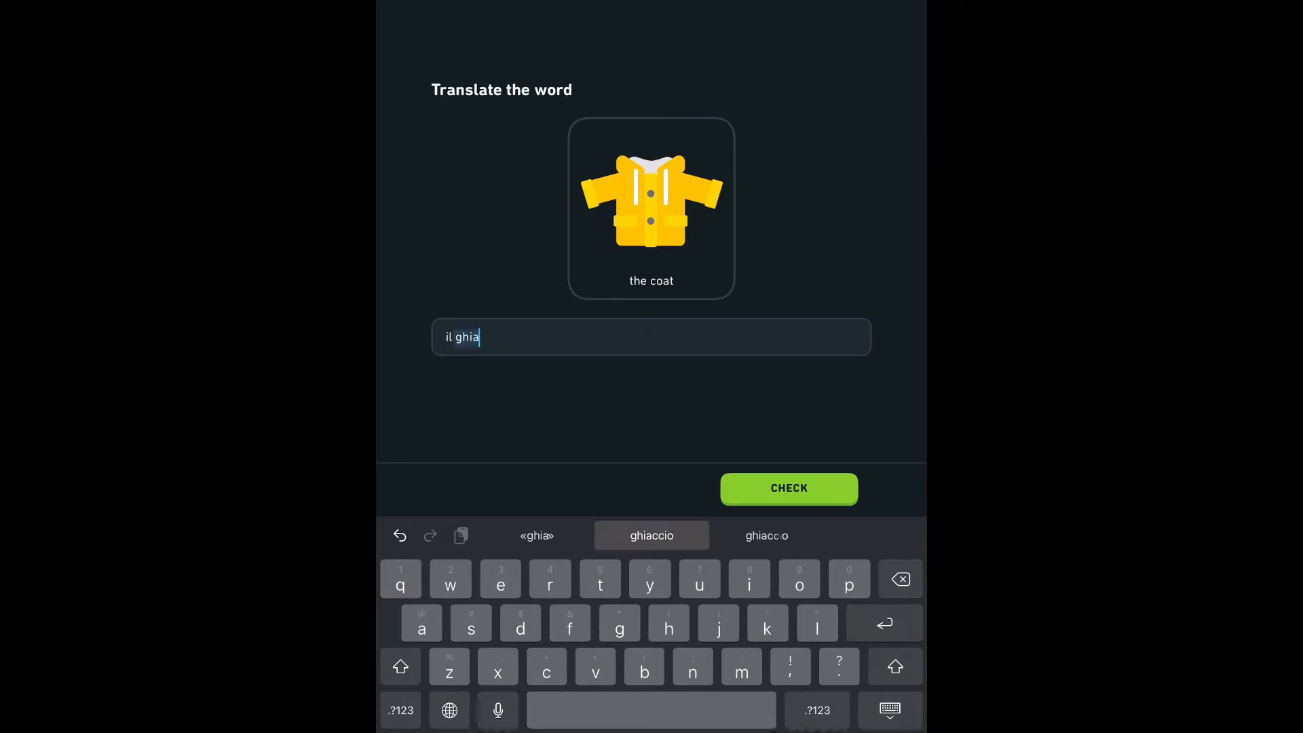
click(787, 487)
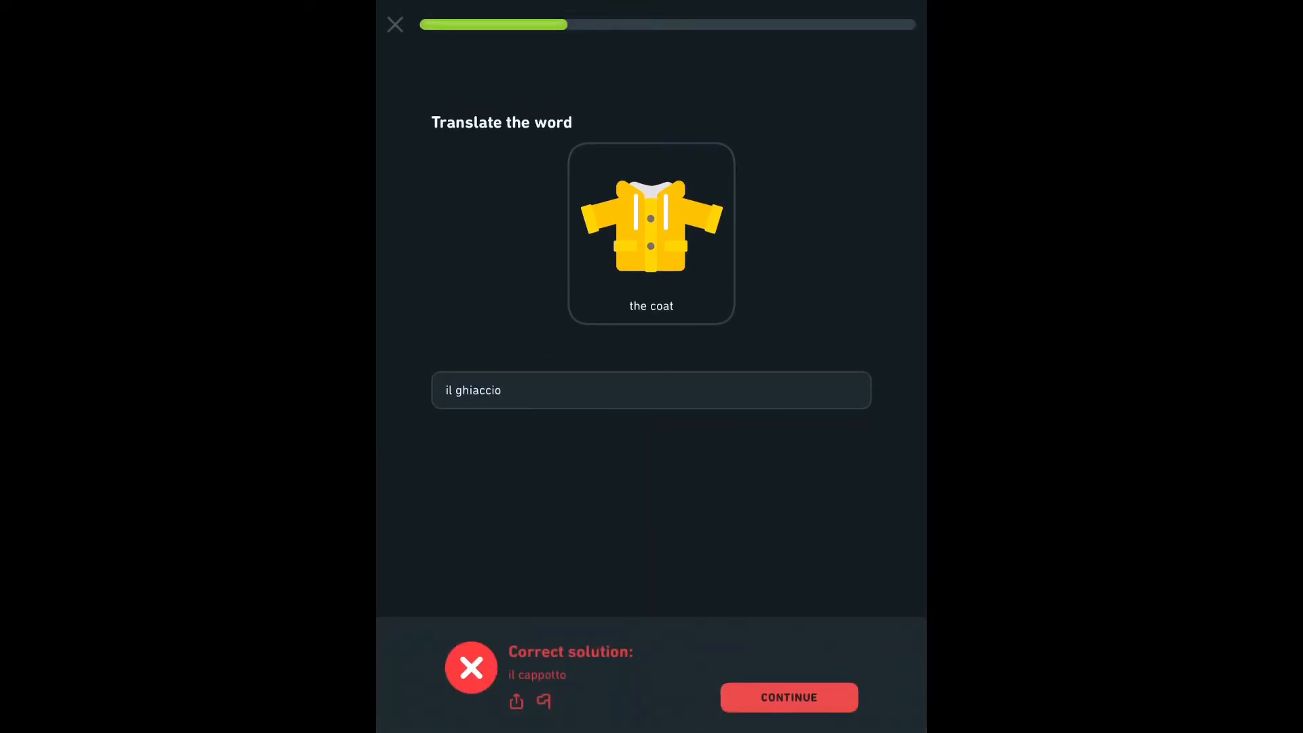
click(788, 698)
text(Lui non mangia il man)
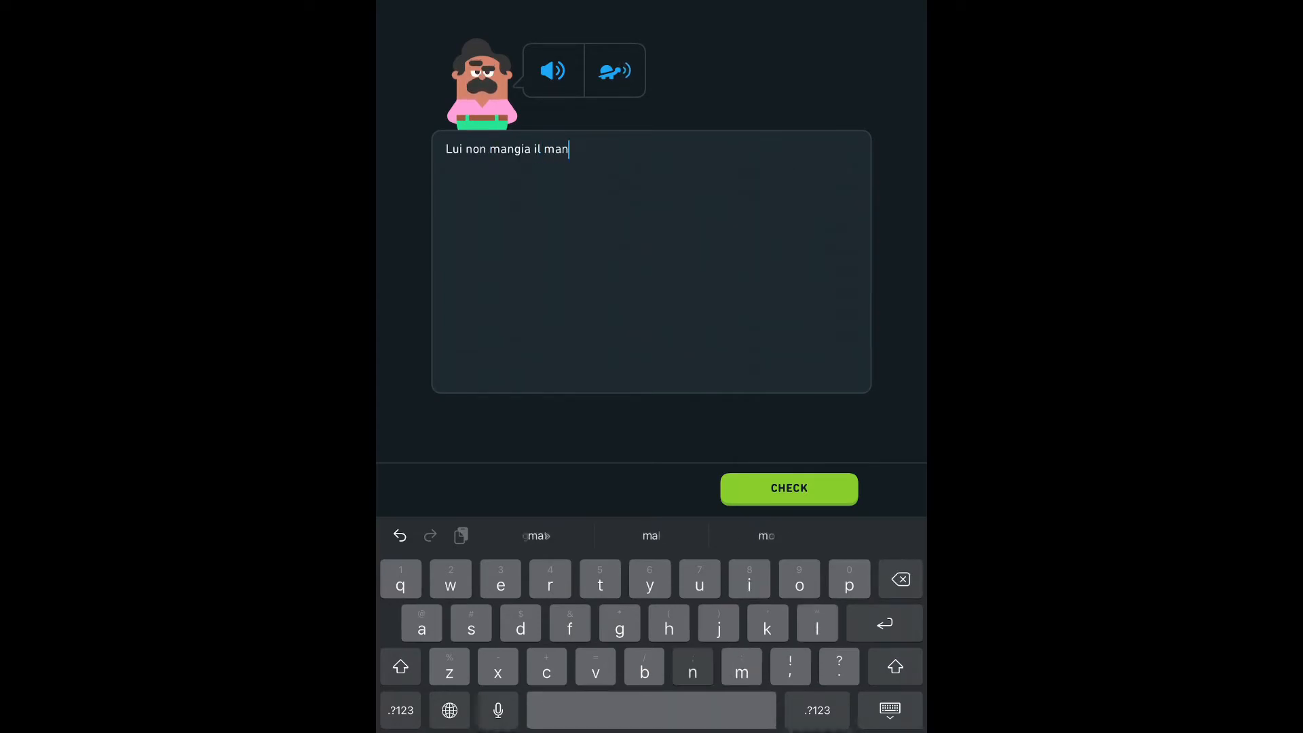
Answer the restaurant question with 'il ristorante' and dismiss the incorrect-match feedback.
click(787, 487)
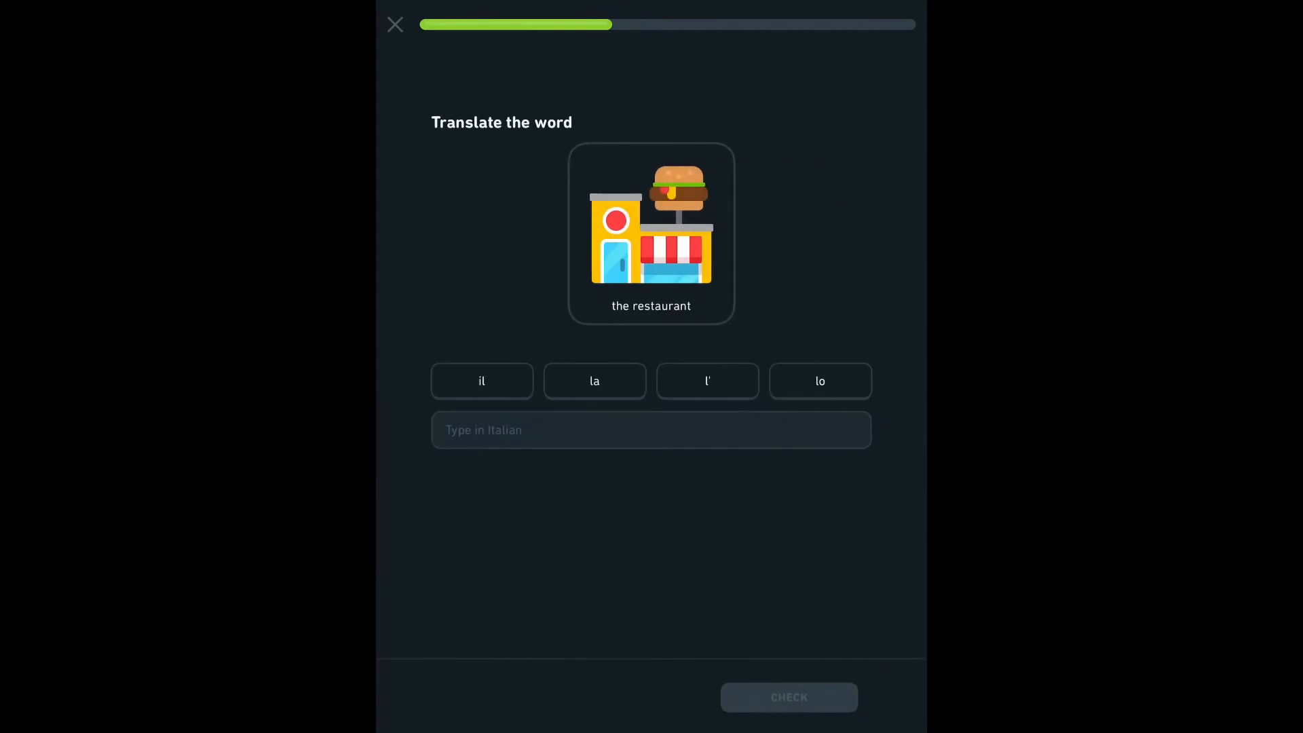
click(650, 430)
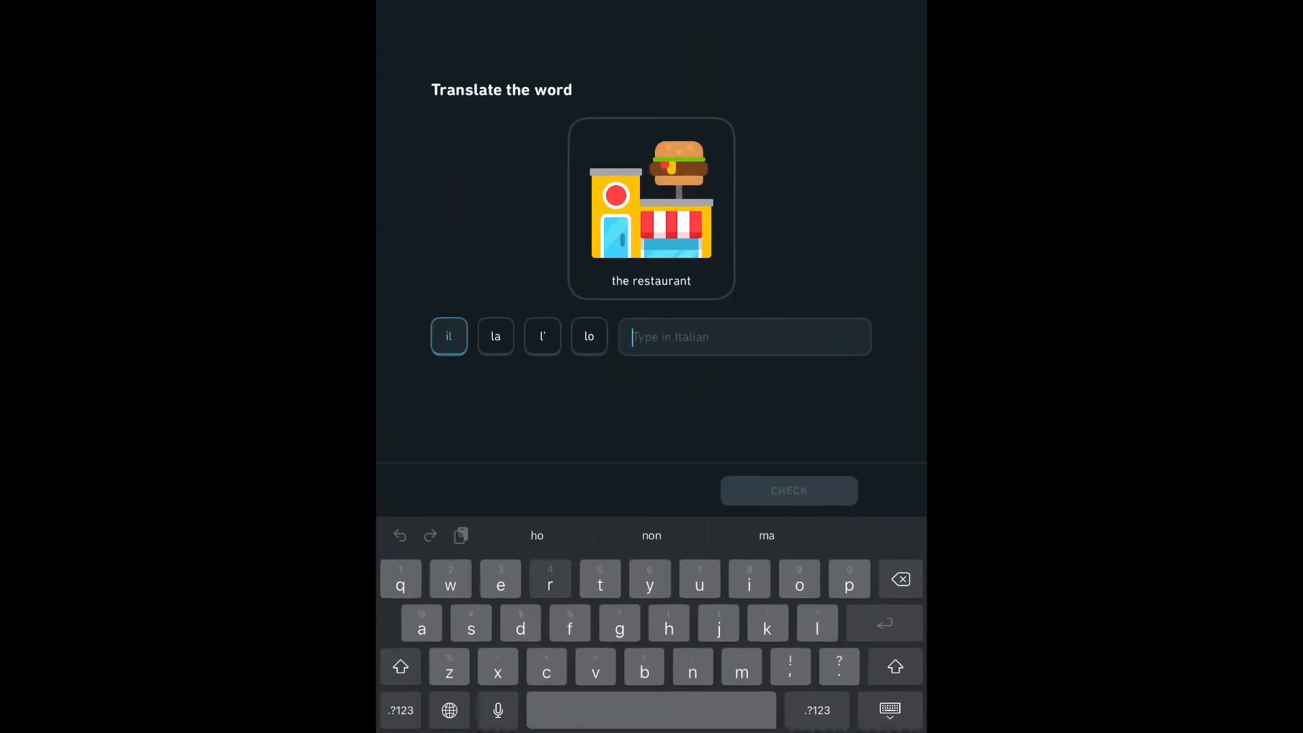
text(ristorante)
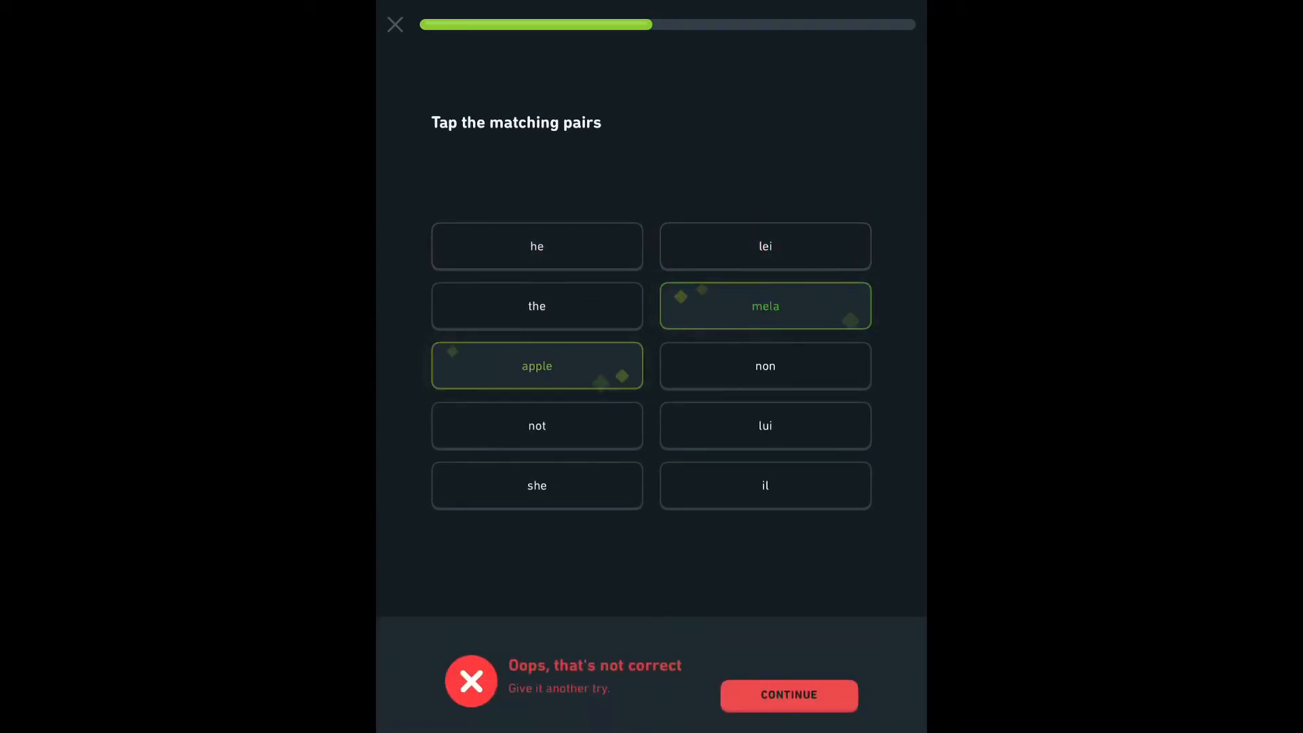
click(788, 695)
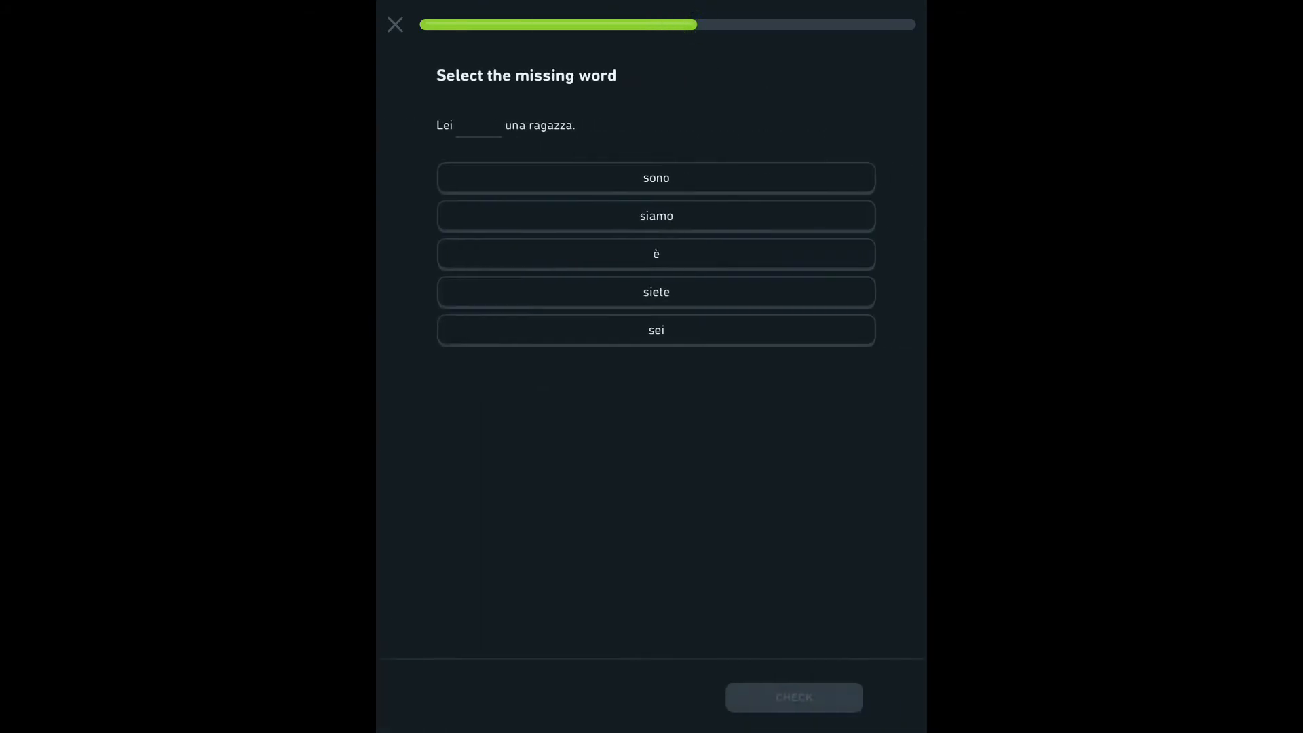
Choose 'è' as the missing word and pair 'woman' with its Italian word.
click(656, 253)
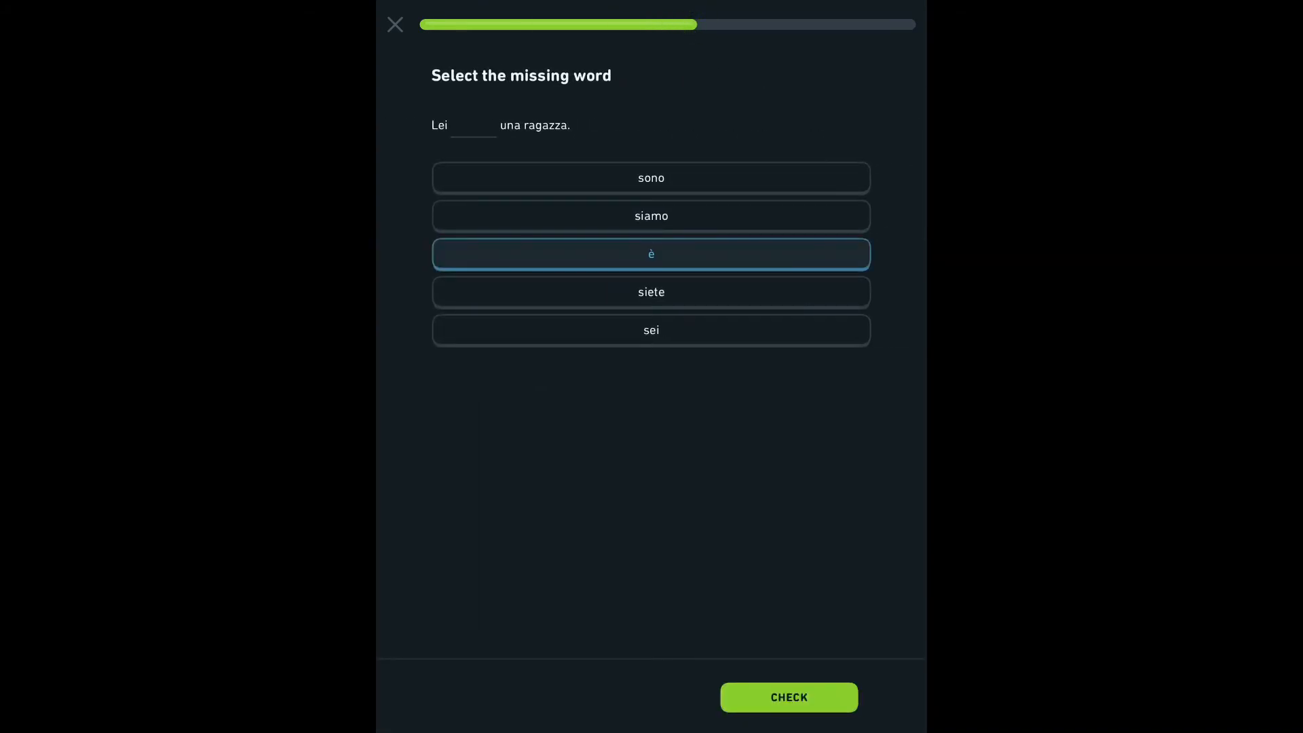
click(788, 698)
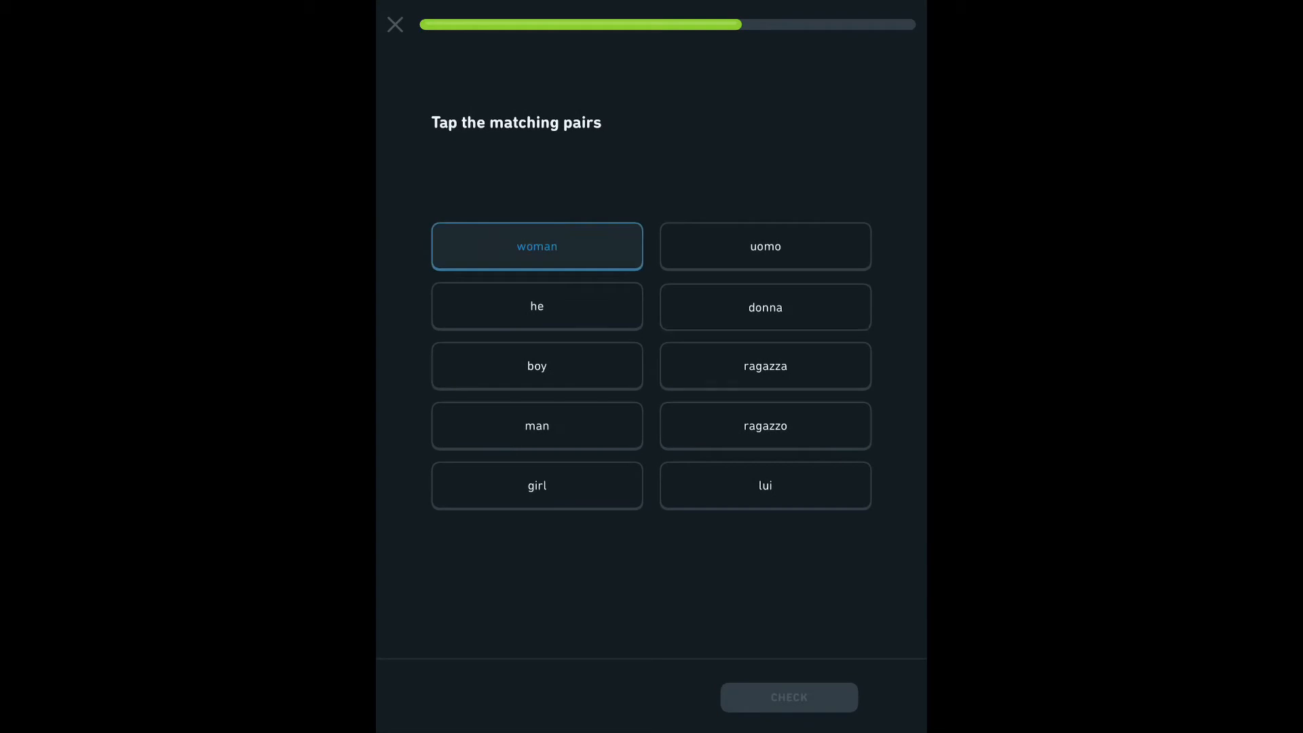
click(764, 246)
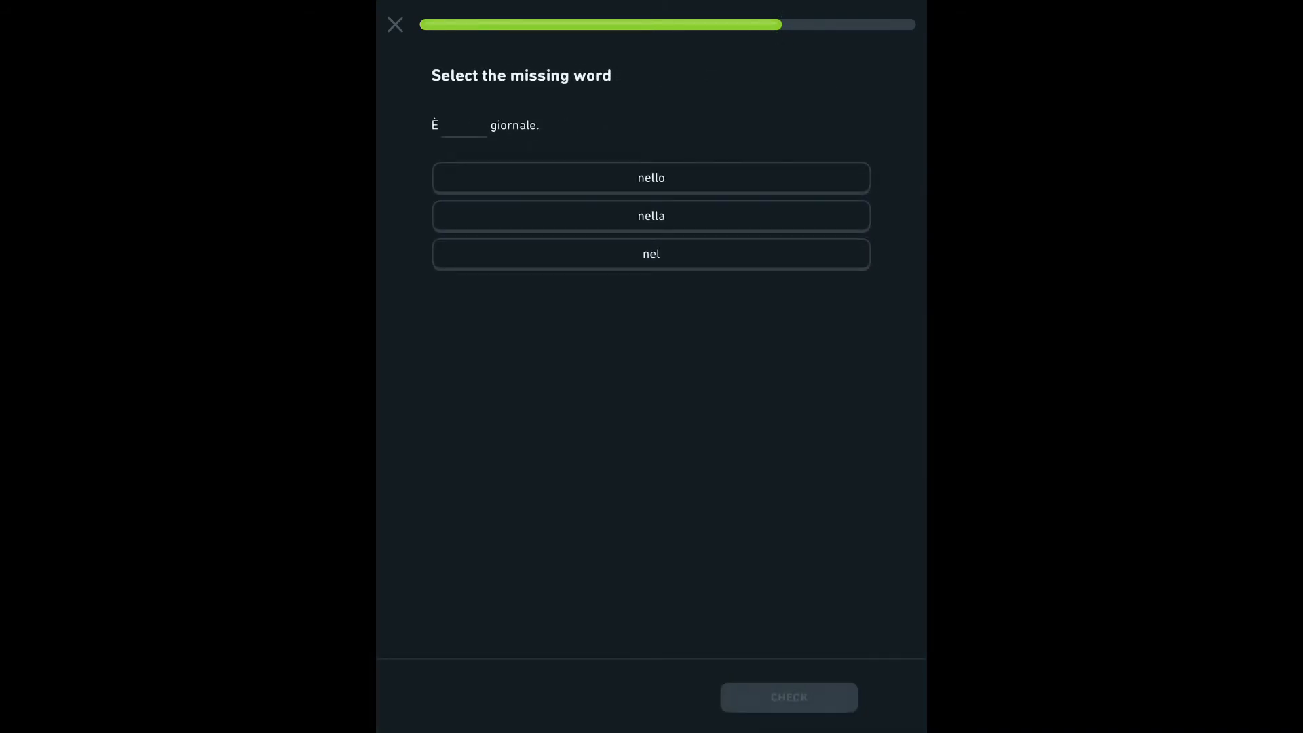
Answer the missing word with 'nel' and translate the coat as 'il cappotto' to finish the lesson.
click(650, 254)
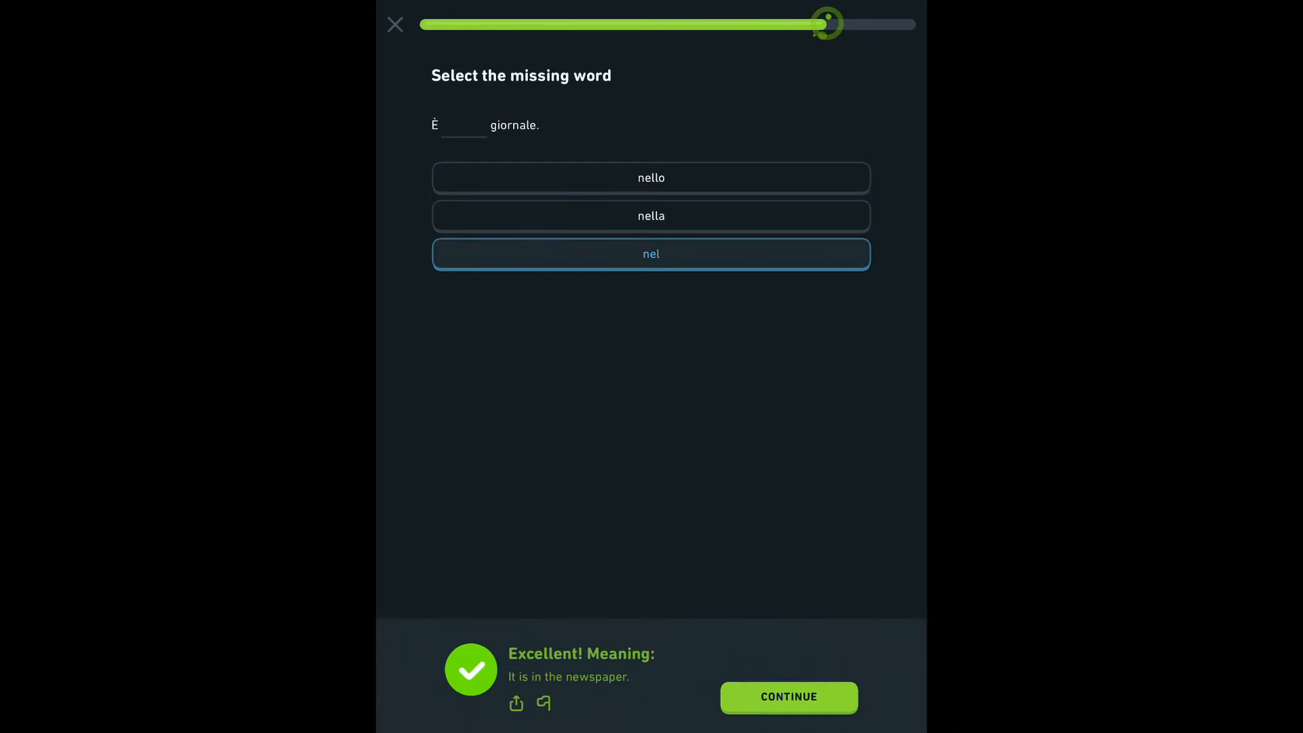
click(787, 697)
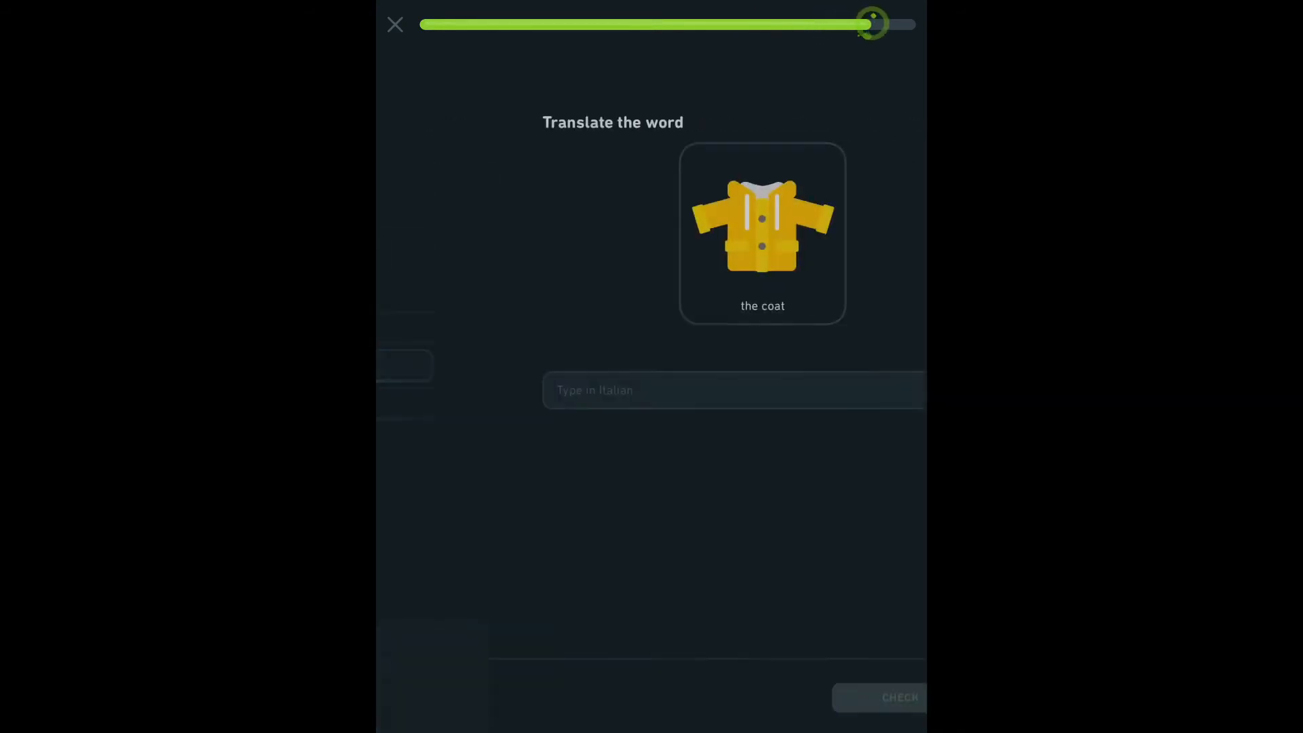
text(il)
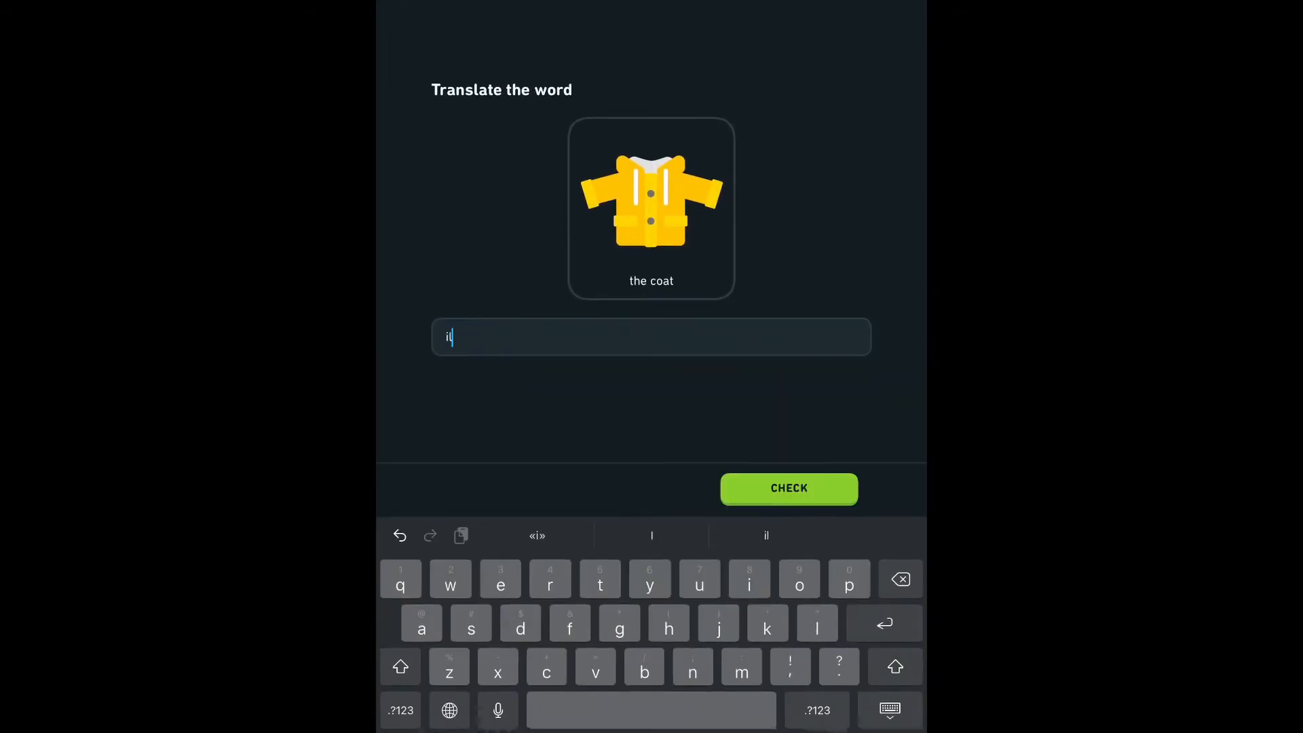
text(cappotto)
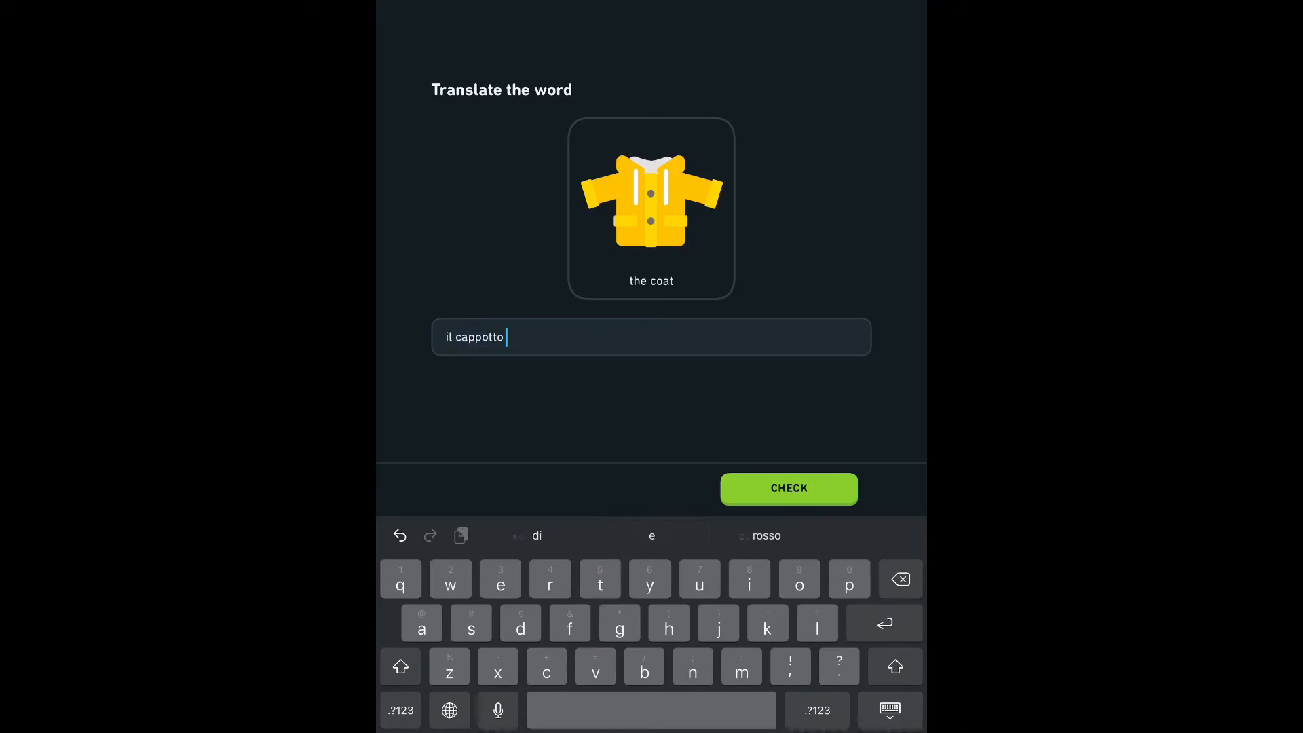
click(787, 487)
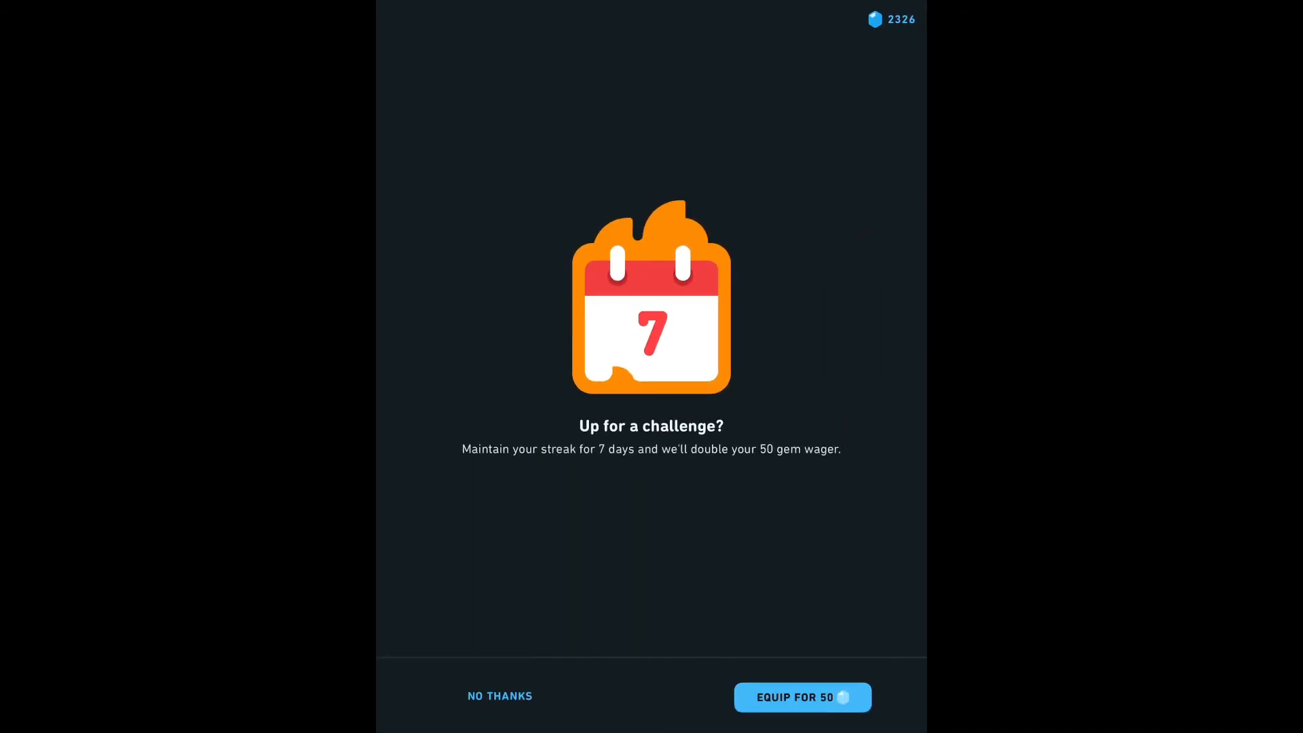
Decline the streak challenge, glance at the Mistakes Review list, and view the Quests page.
click(499, 695)
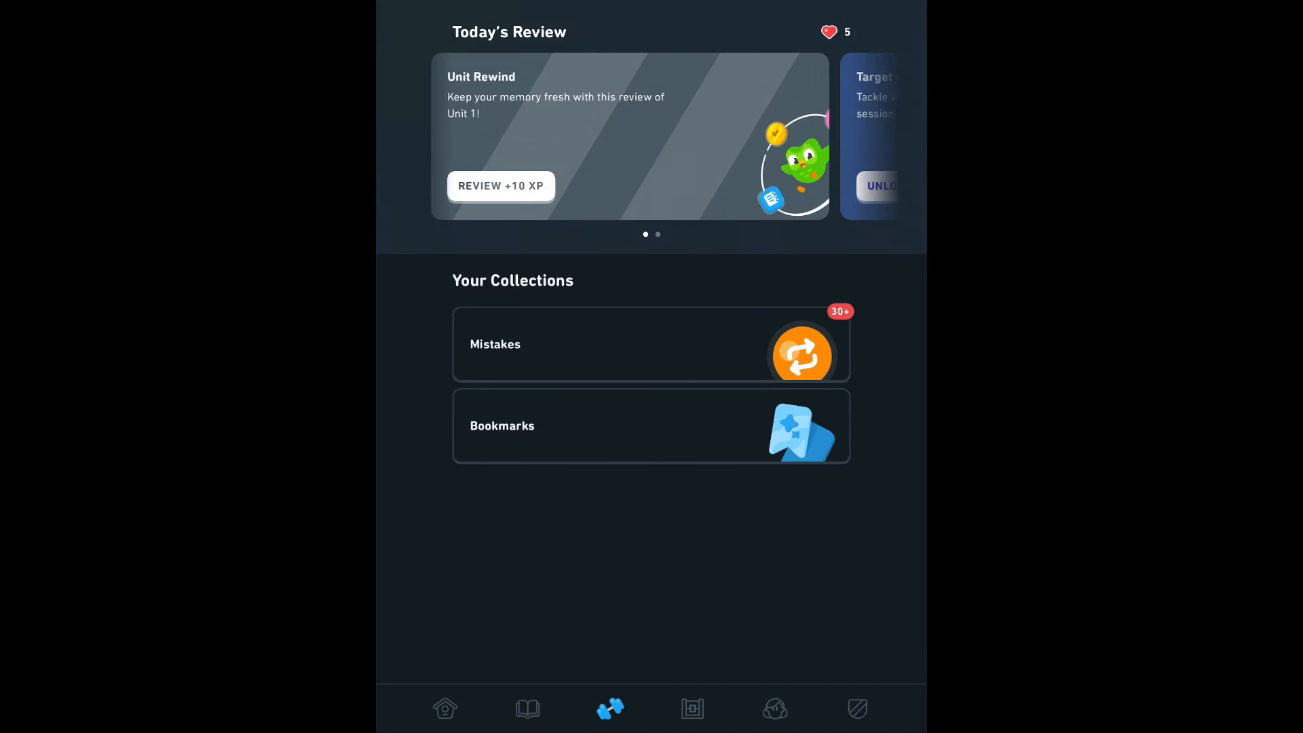
click(650, 343)
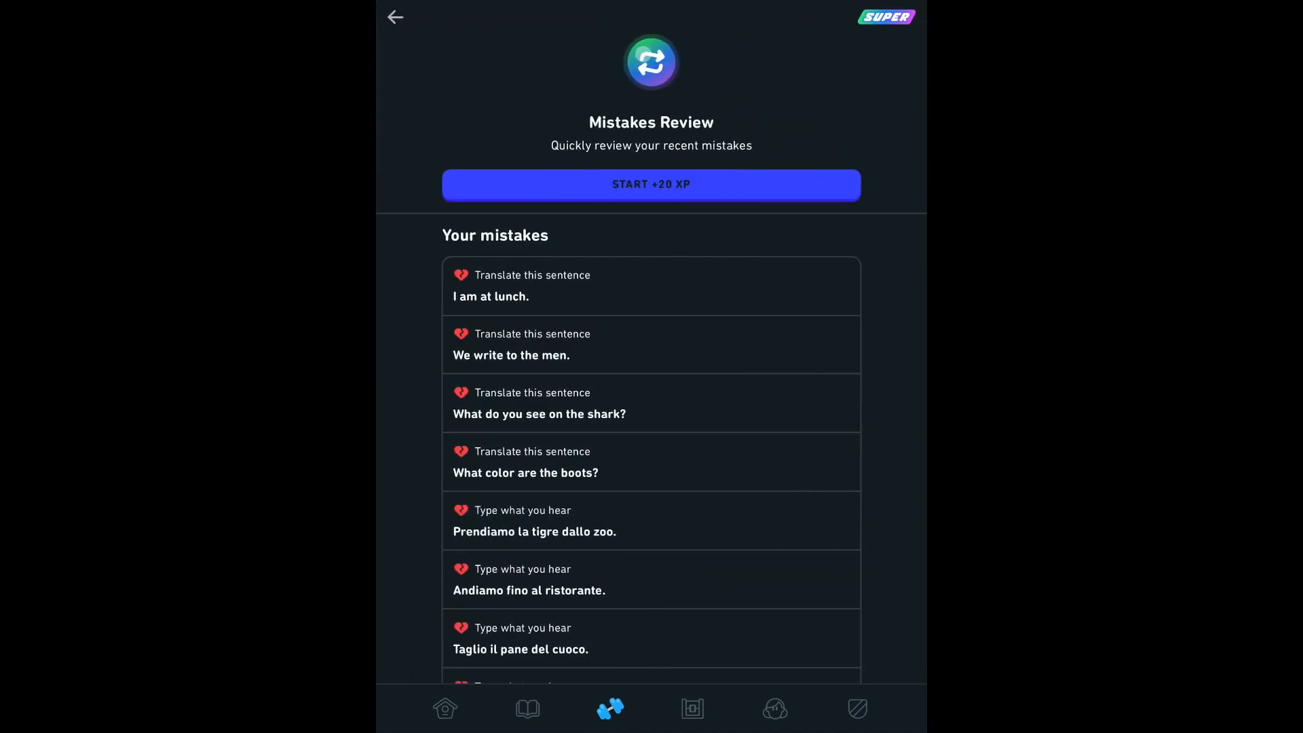
click(394, 17)
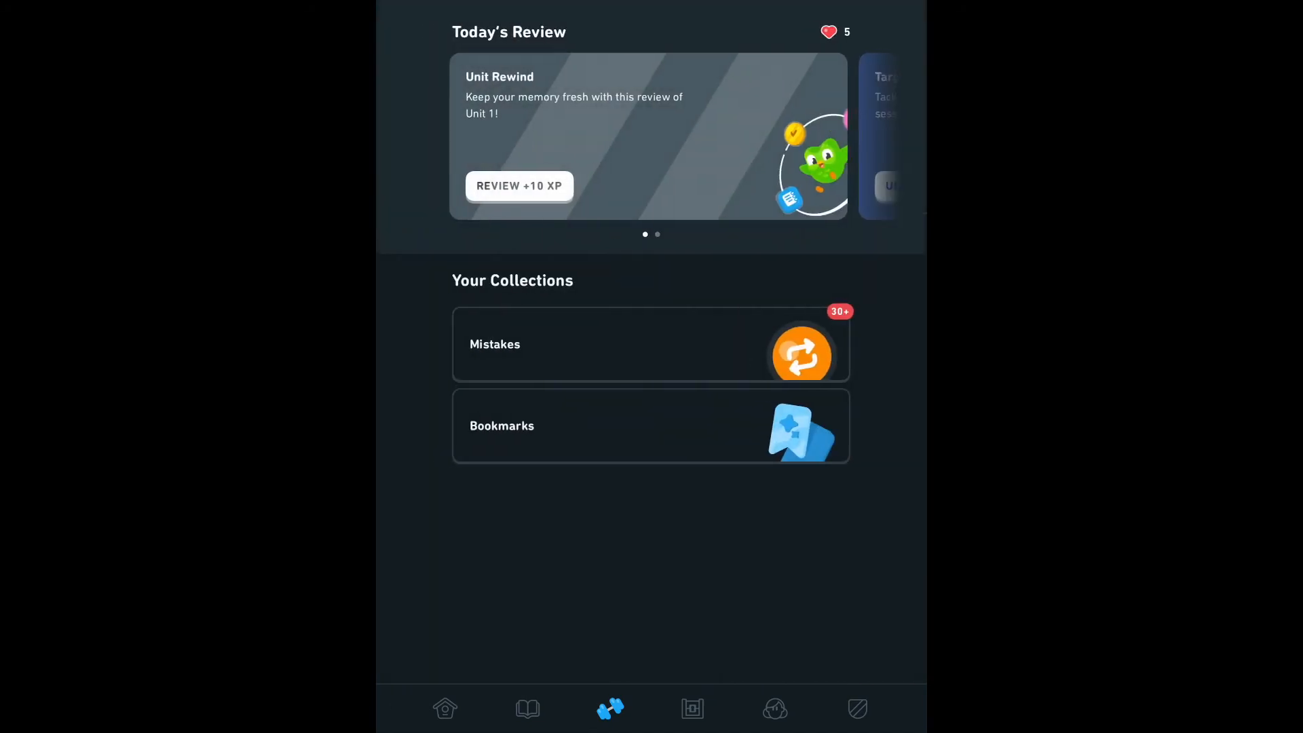
click(690, 709)
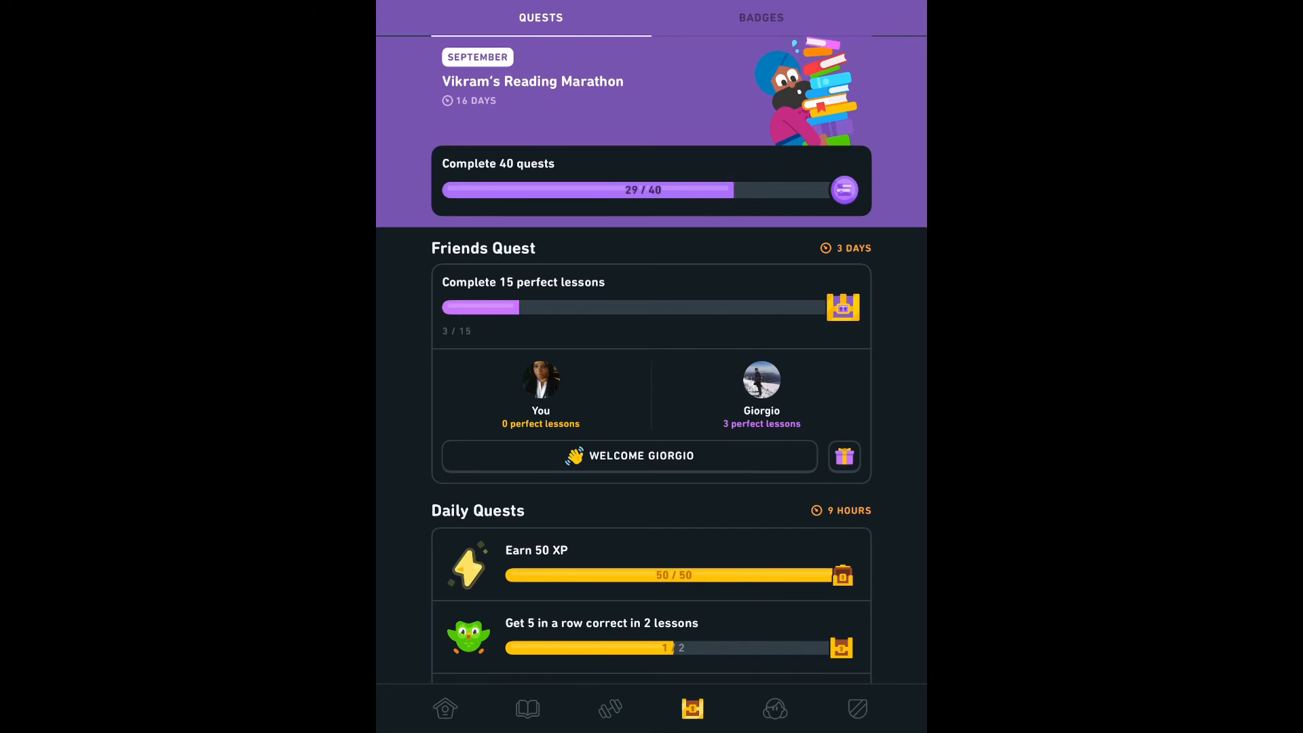
View the Diamond League leaderboard and Match Madness event, then return to the Unit 3 skill tree.
click(773, 708)
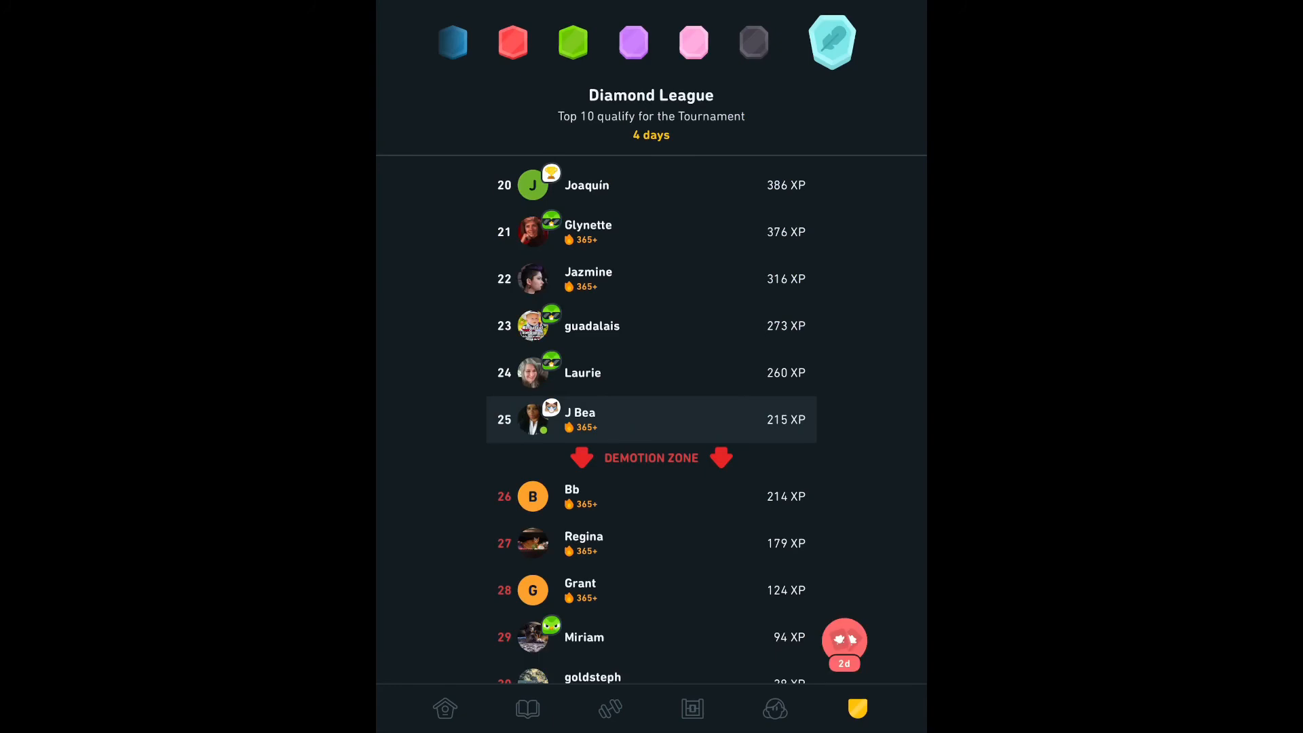
click(843, 643)
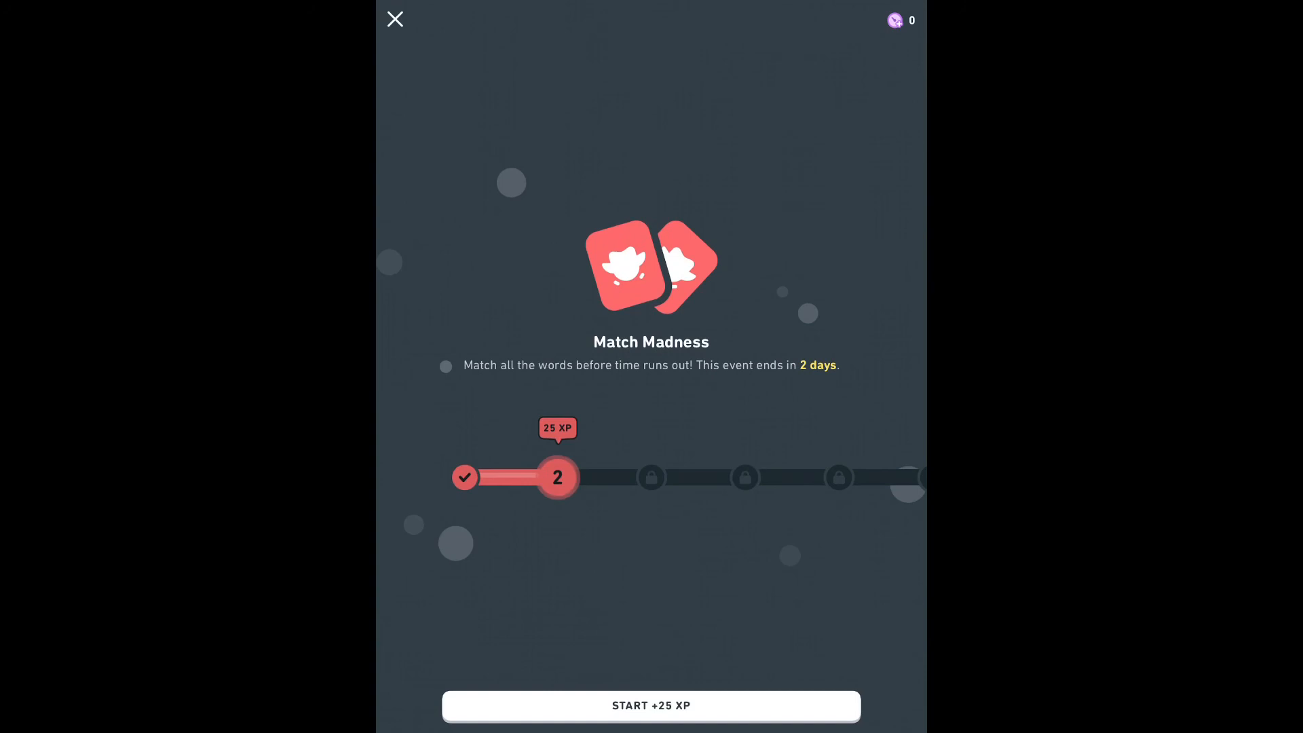
click(395, 19)
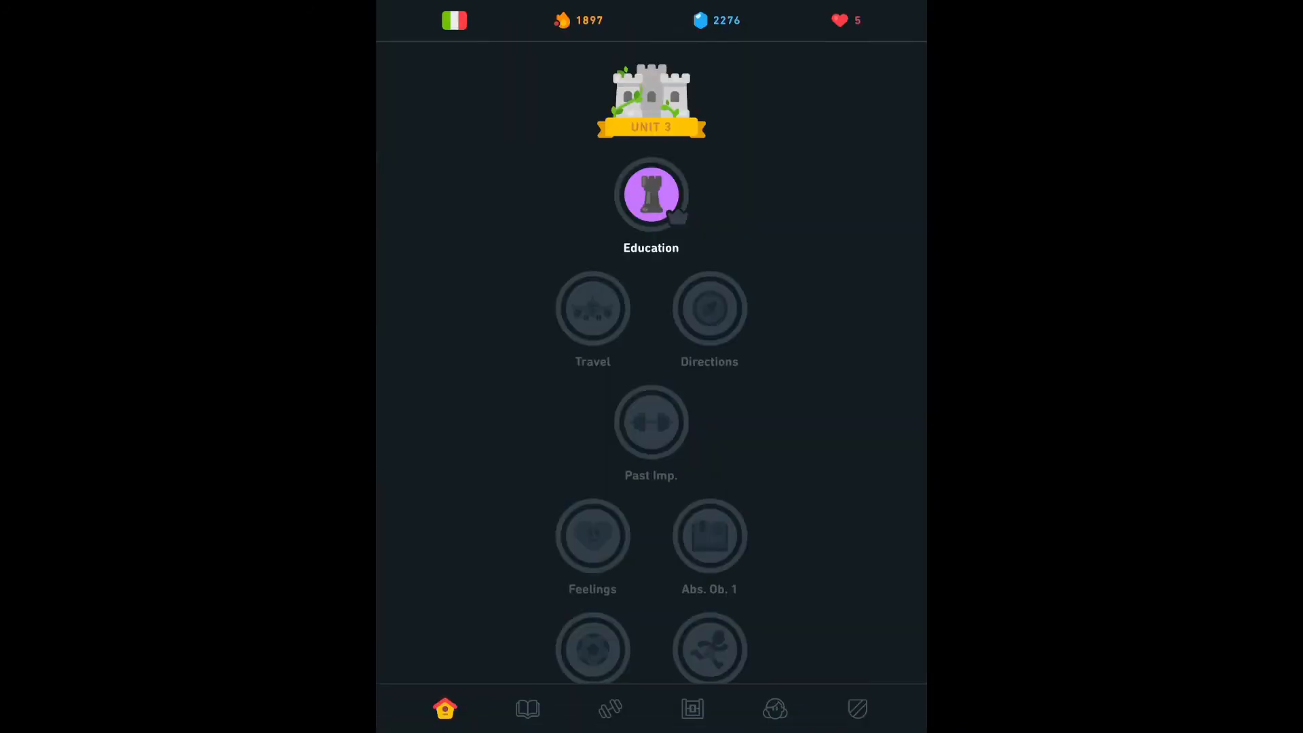
Browse up and down the skill tree and open the Checkpoint 3 challenge for Unit 4.
scroll(up, 3)
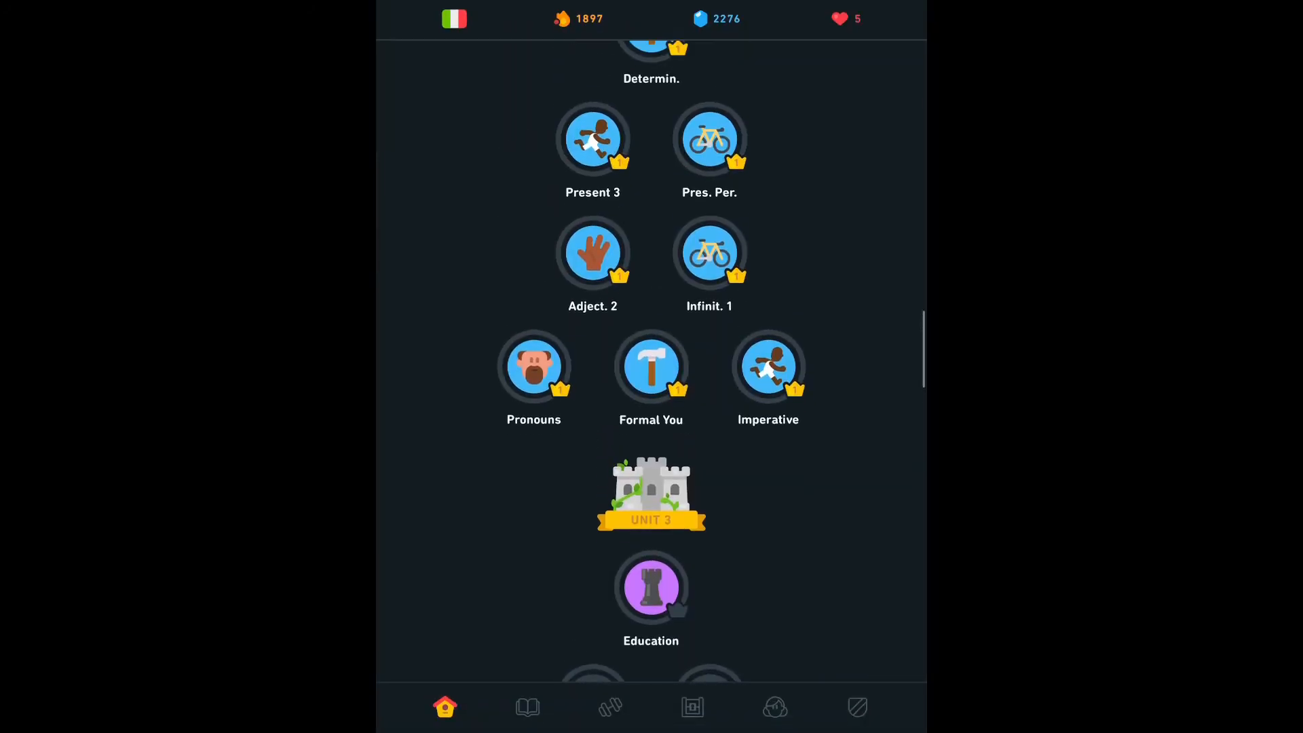
scroll(up, 3)
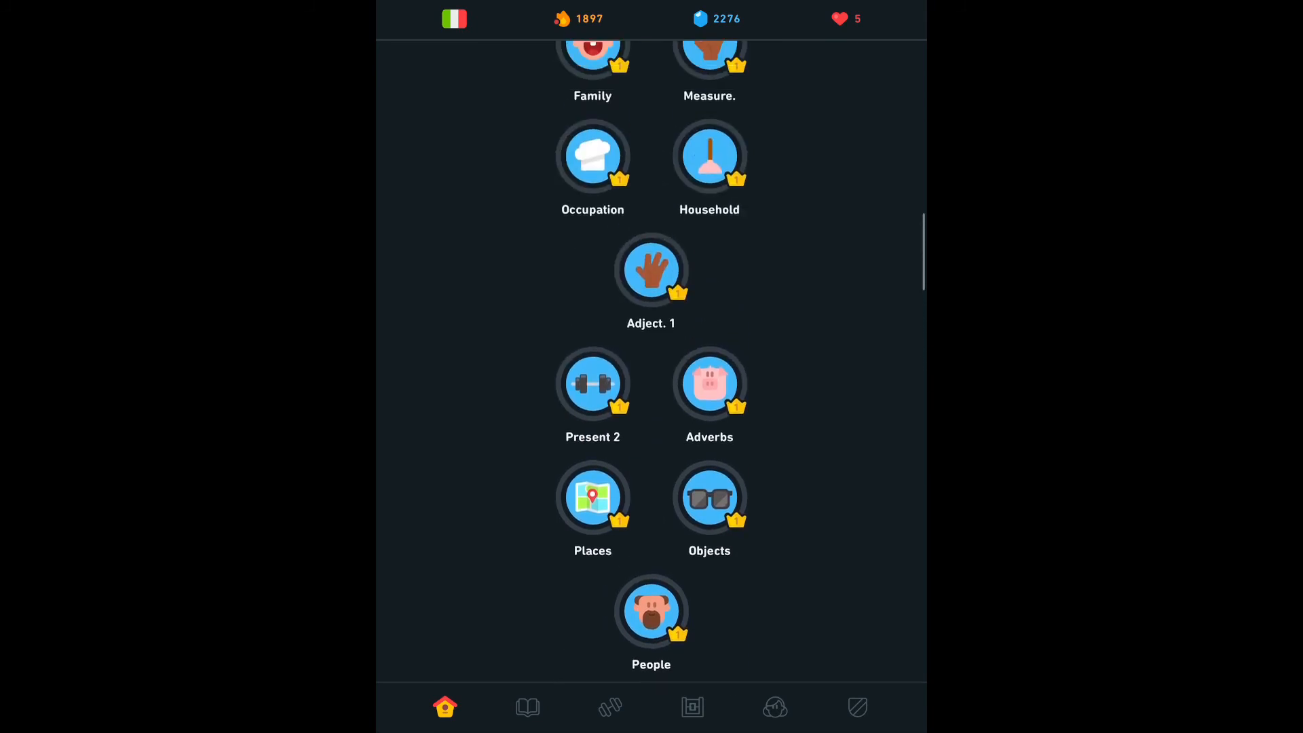
scroll(up, 3)
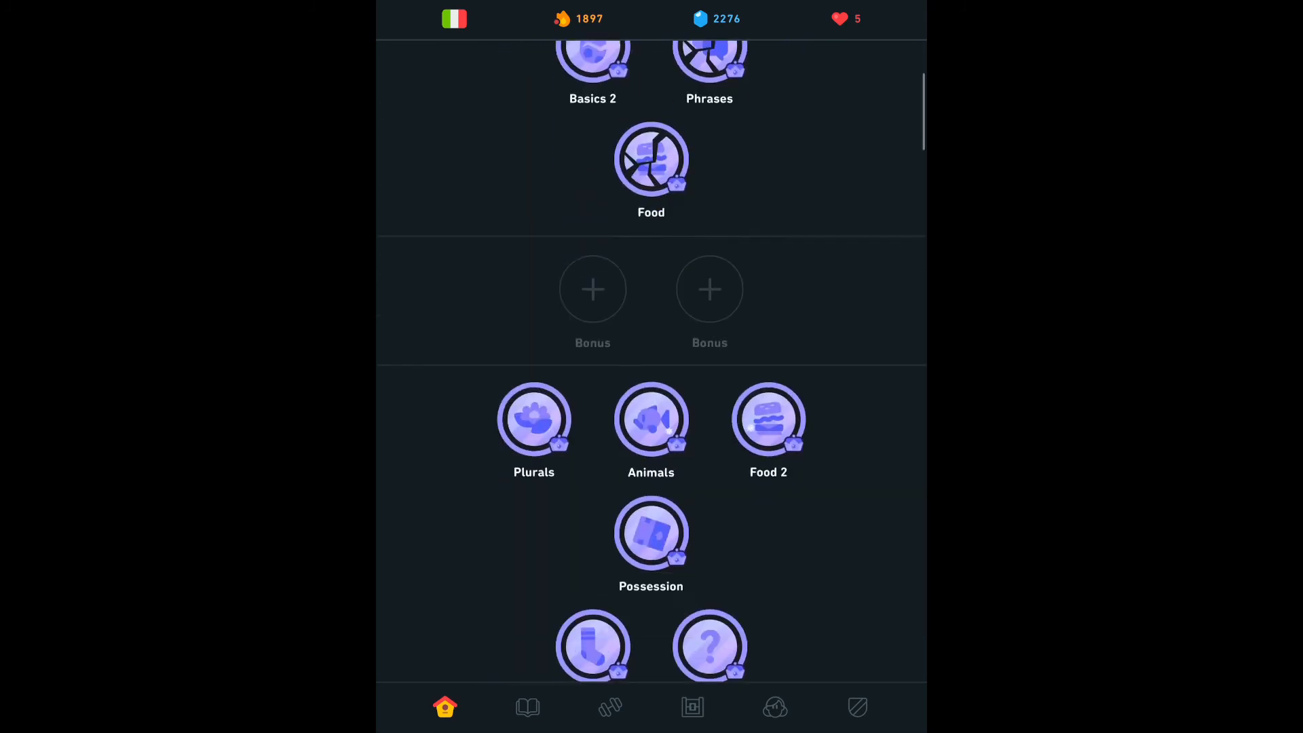
scroll(down, 3)
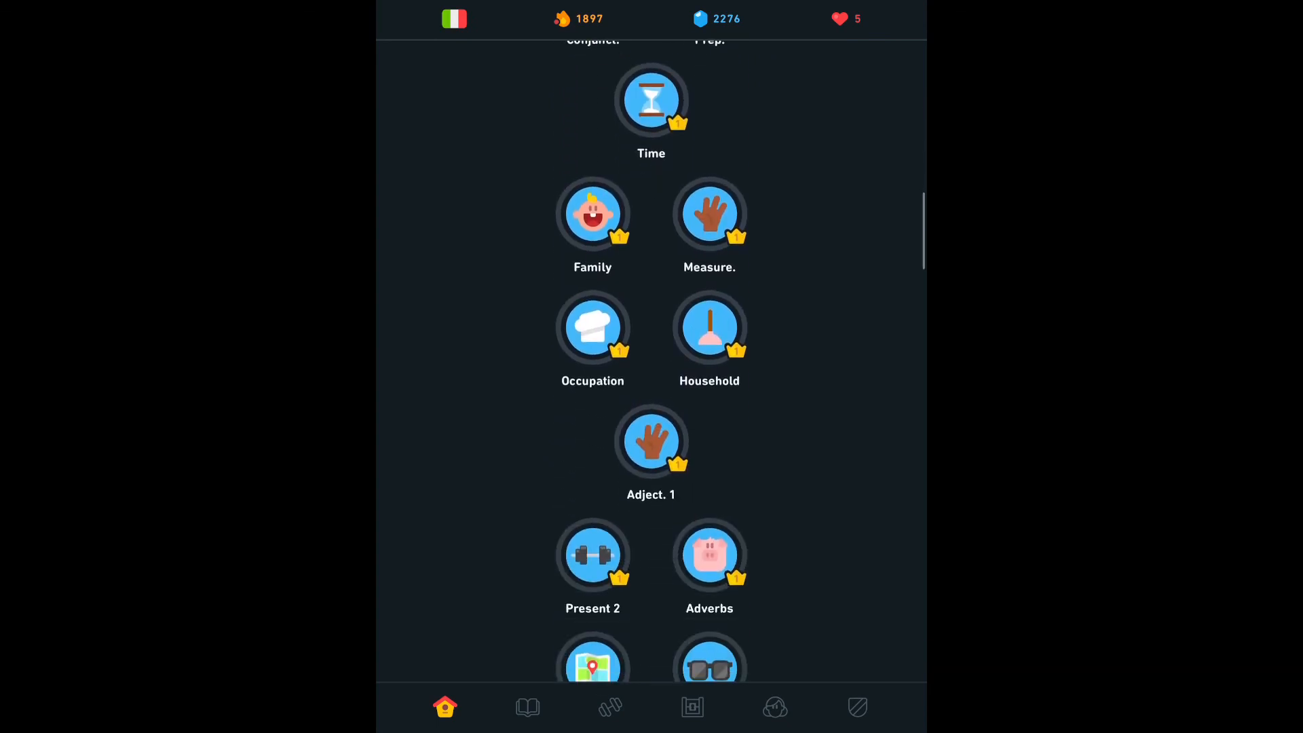
scroll(down, 3)
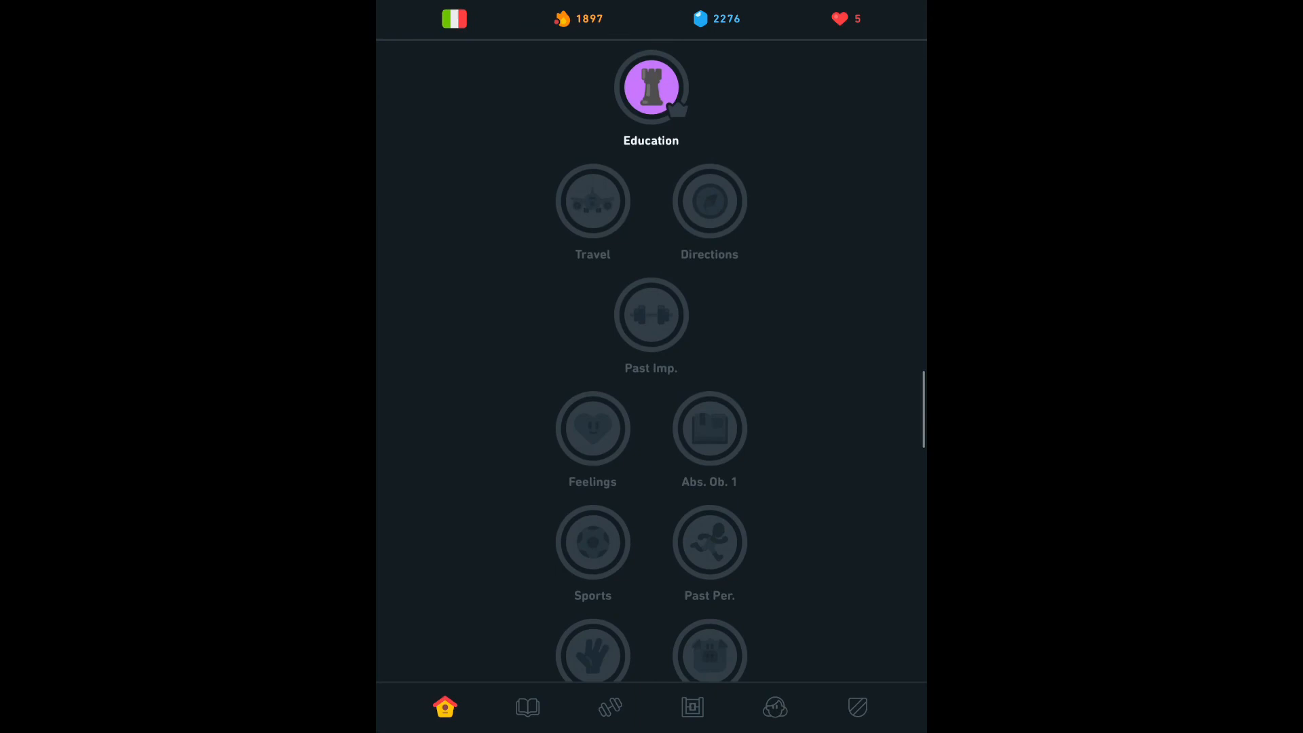
scroll(down, 3)
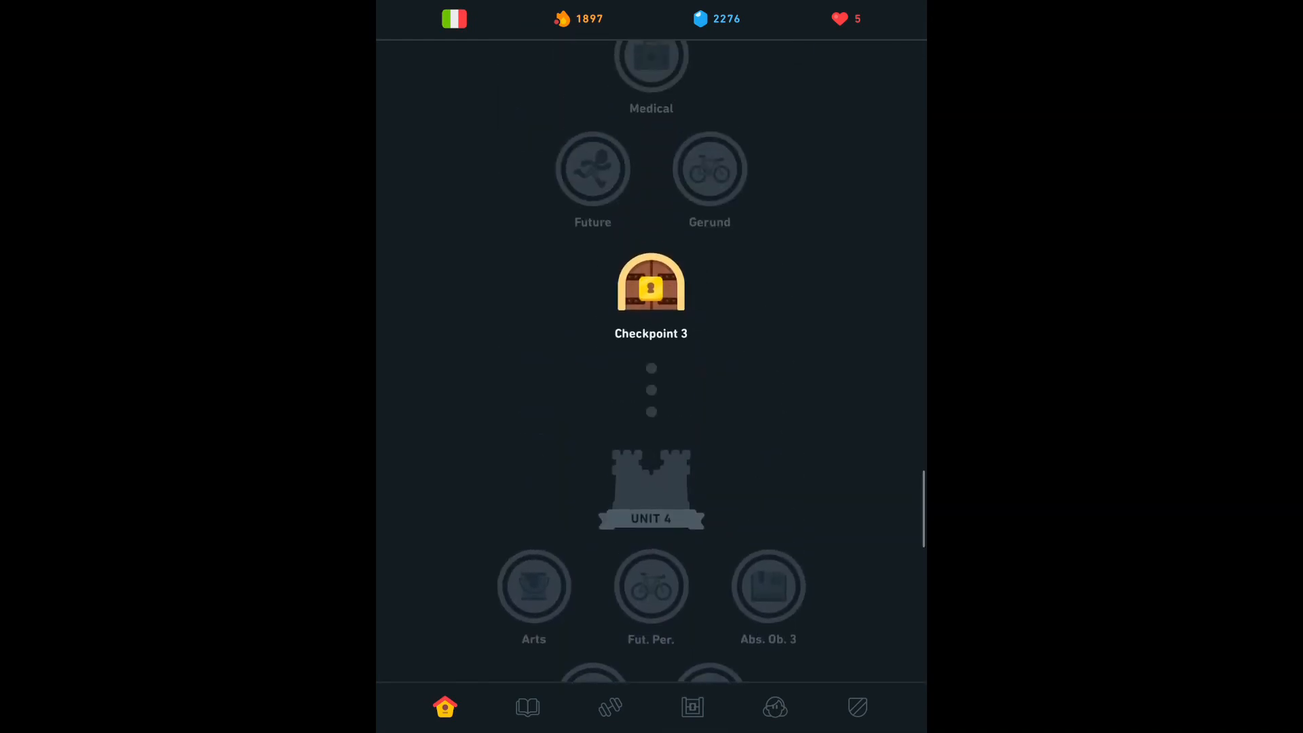
click(650, 285)
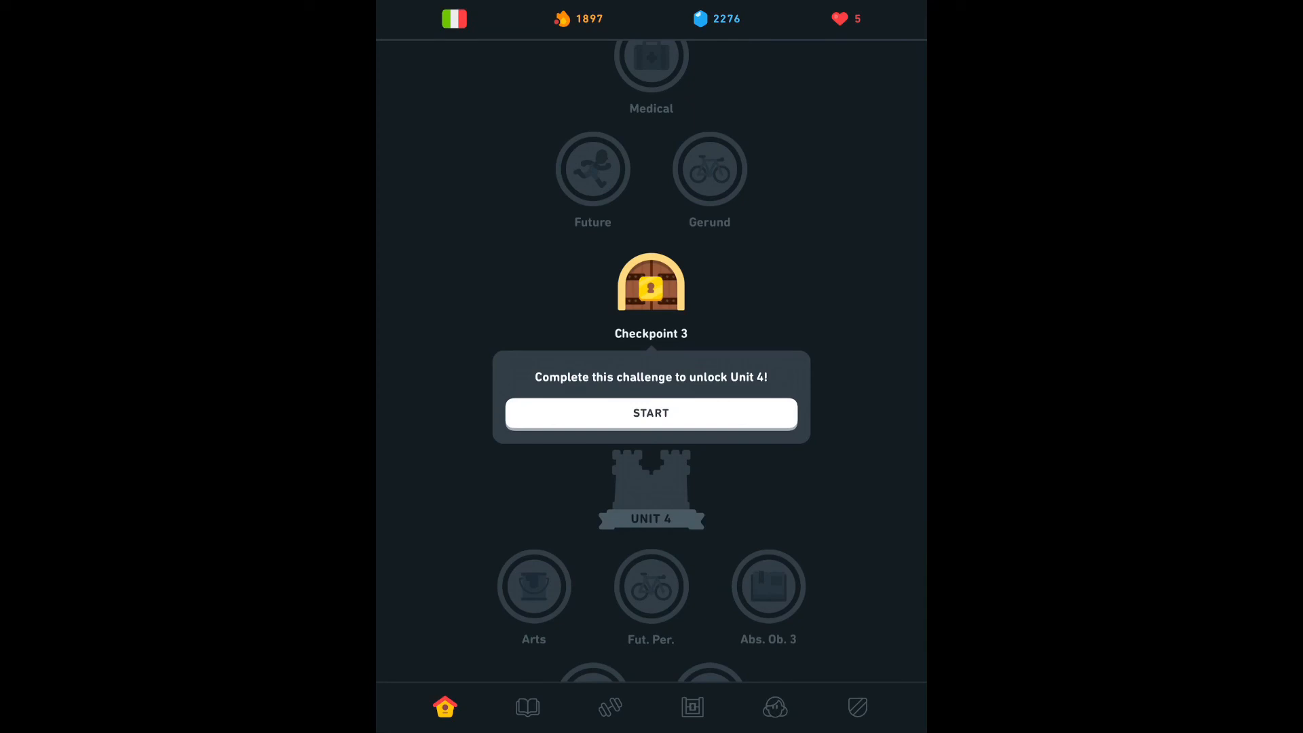